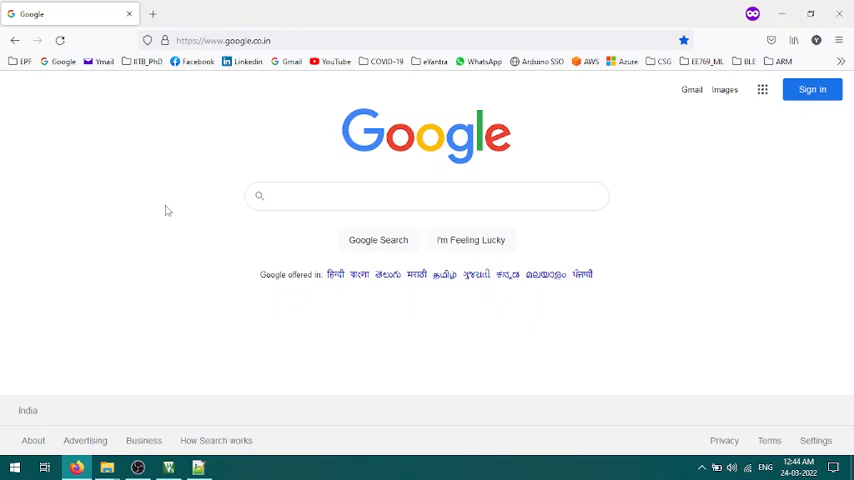
- Search Google for 'keil vision 5'
click(426, 196)
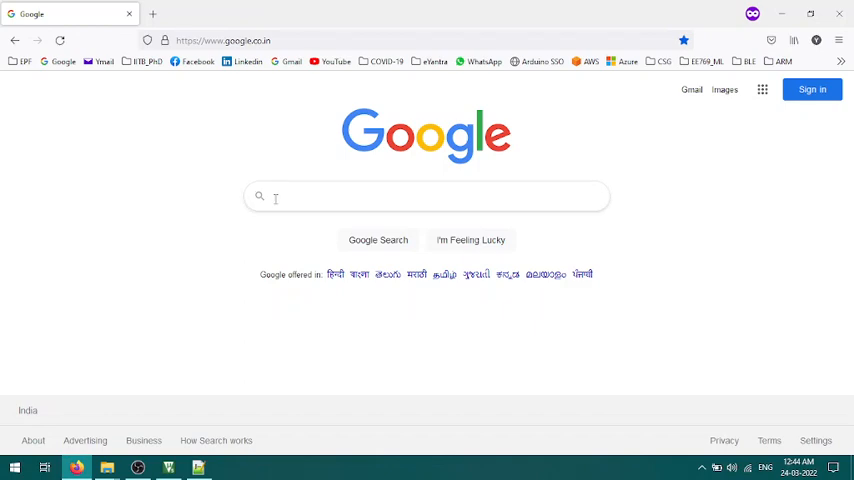
click(424, 196)
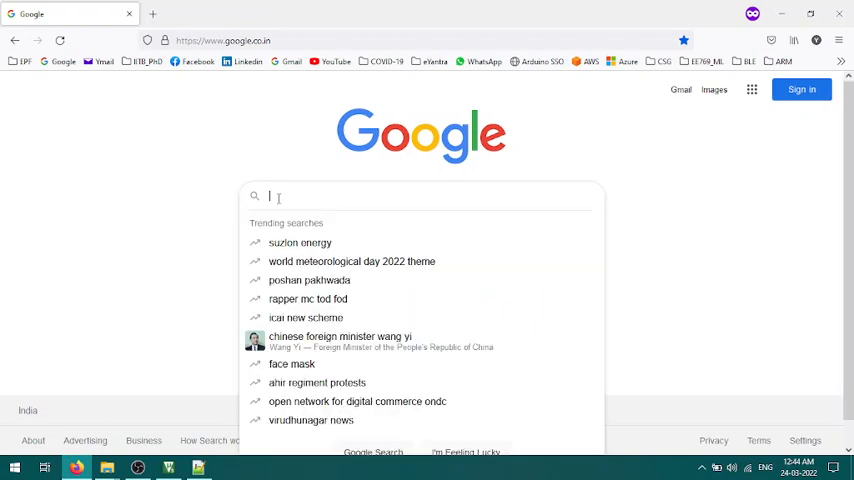
text(keil uvision 5)
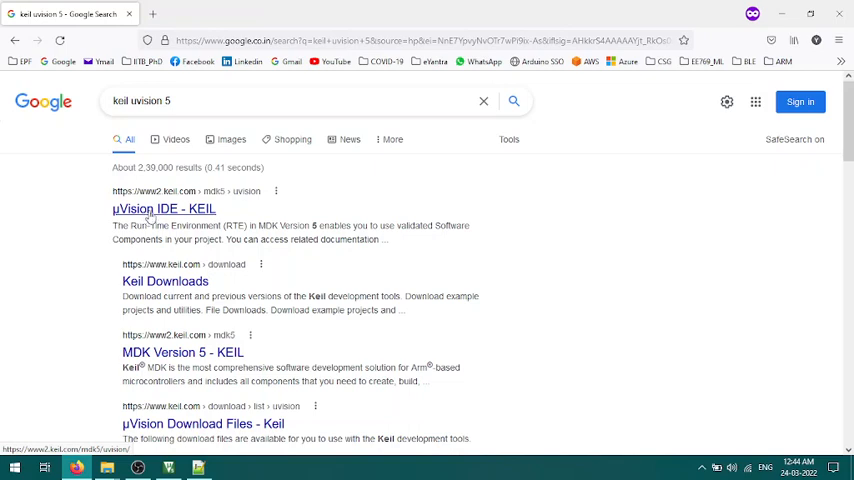
- Go from the µVision IDE result to Keil's Product Downloads page listing MDK-Arm
click(164, 208)
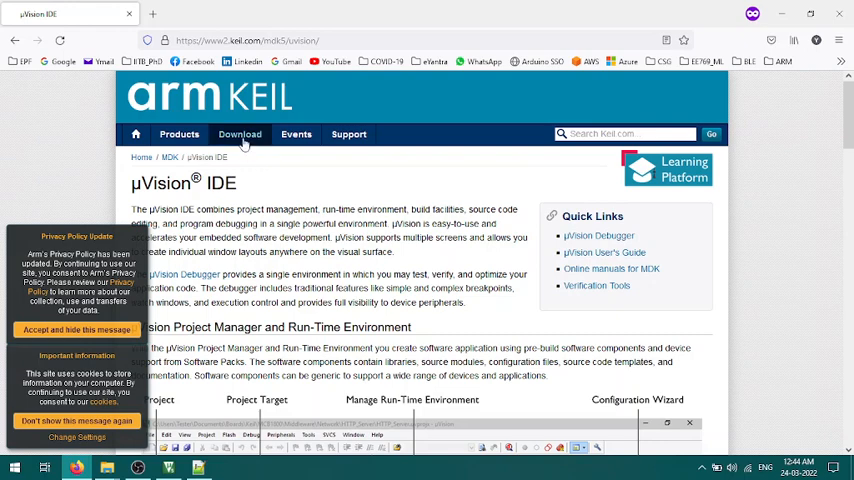
click(240, 134)
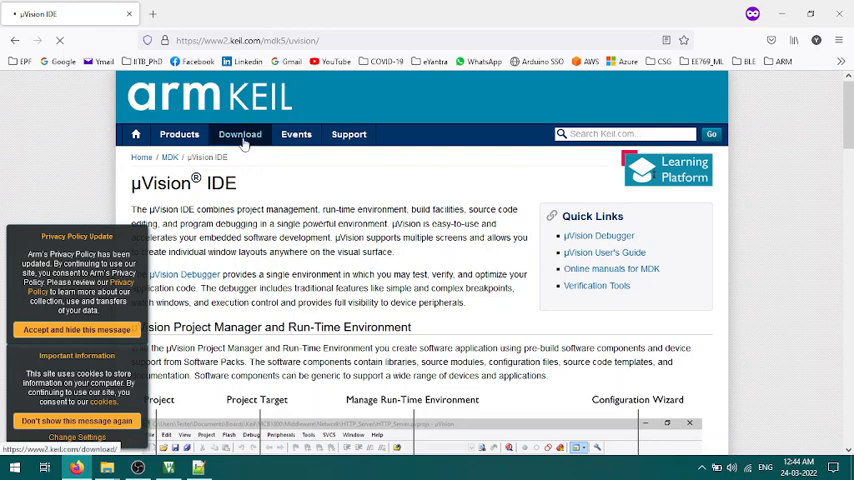
click(240, 134)
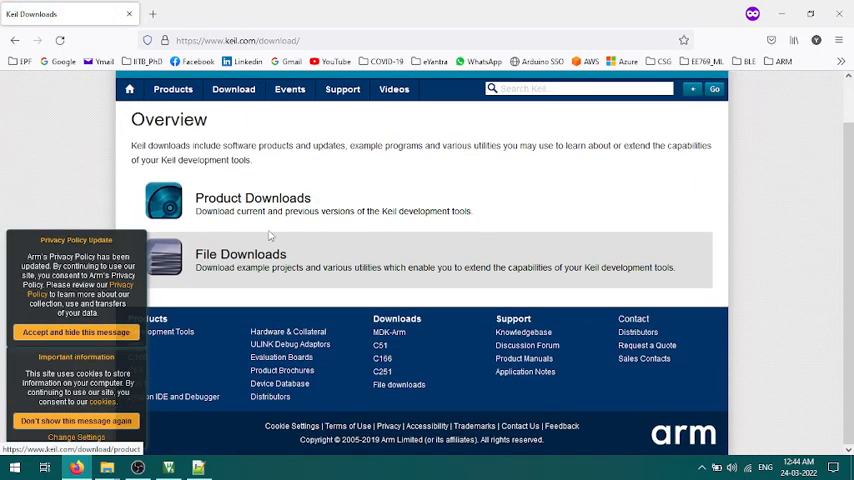
click(252, 198)
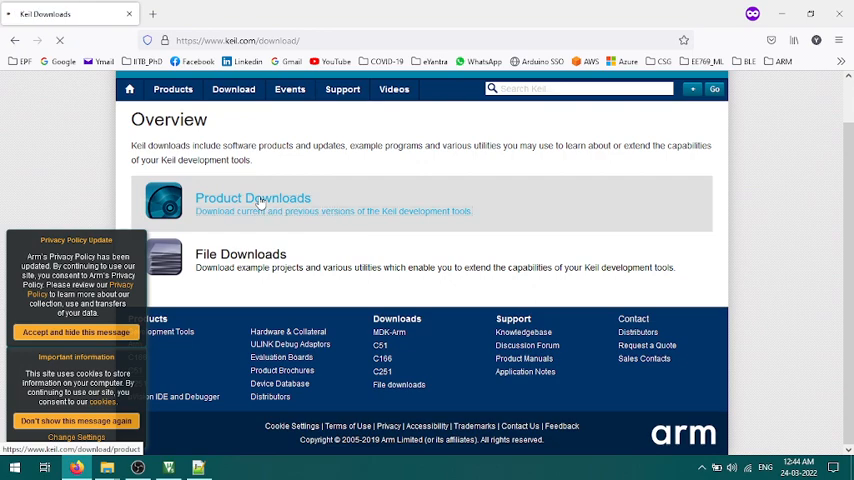
click(252, 198)
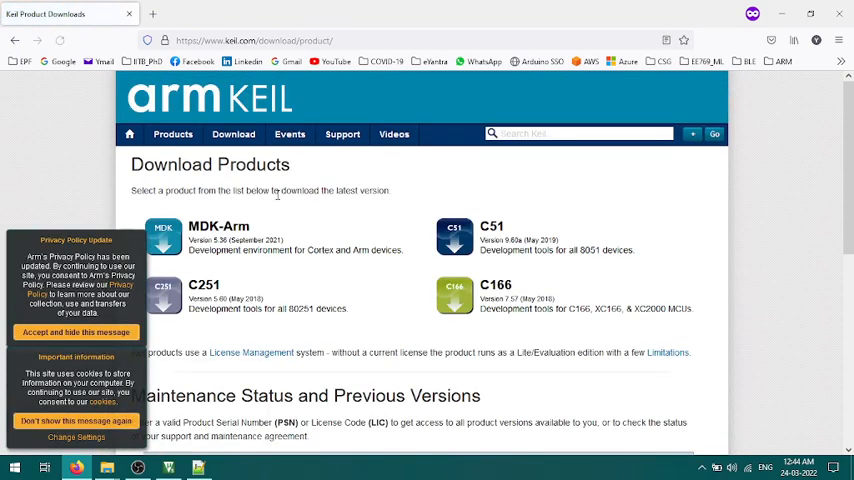
scroll(down, 3)
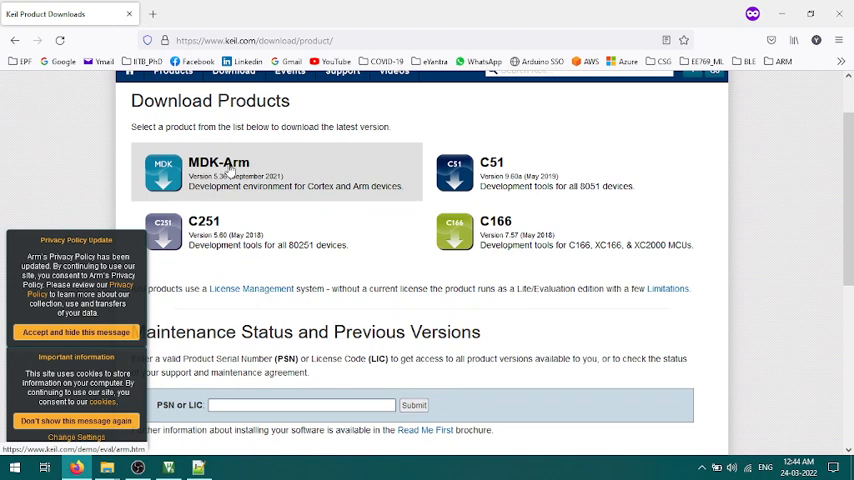
mouse_move(216, 184)
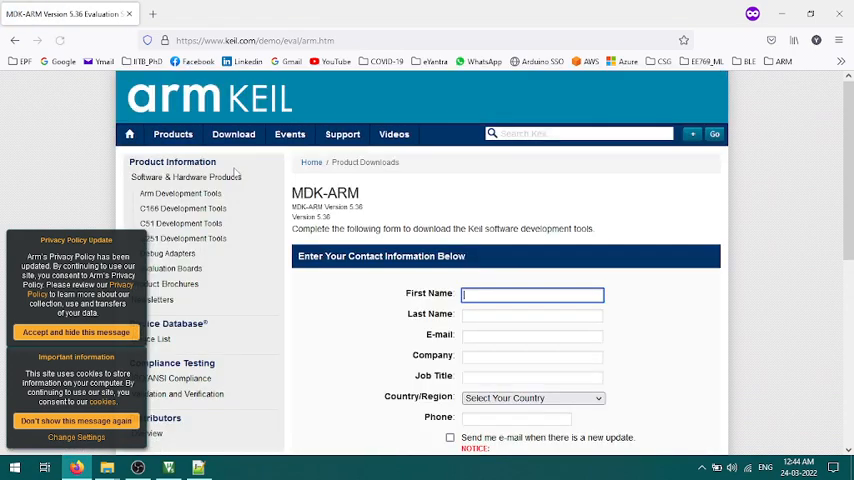
- Fill the MDK-ARM contact form with saved e-mail, company ABCD and job title Student
scroll(down, 3)
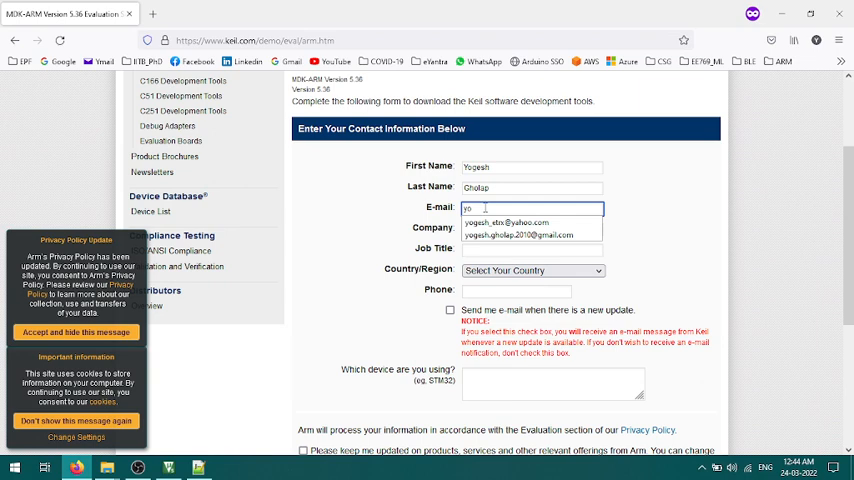
click(518, 234)
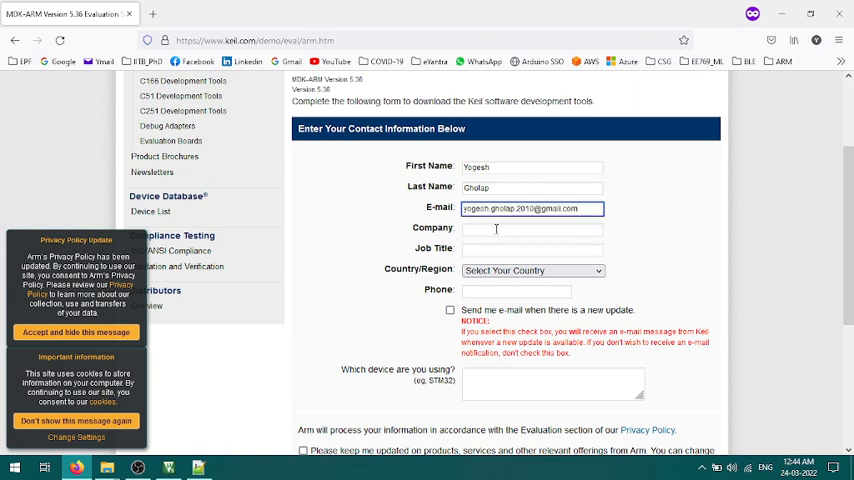
click(532, 228)
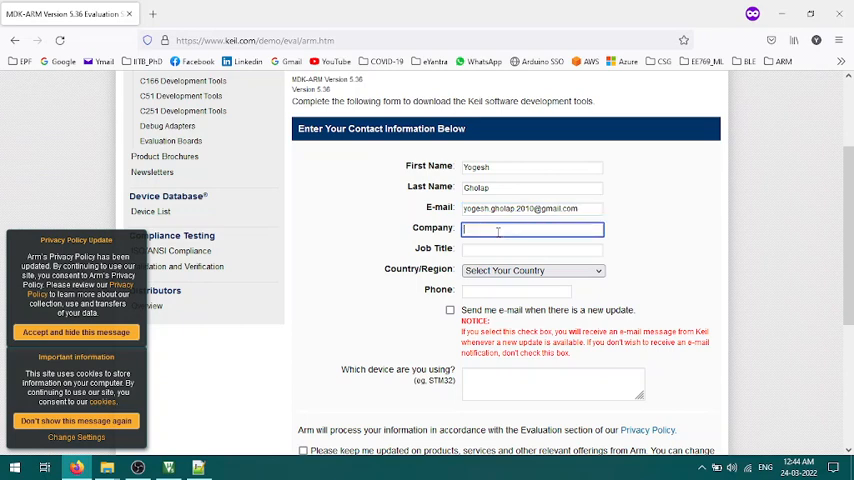
text(ABCD)
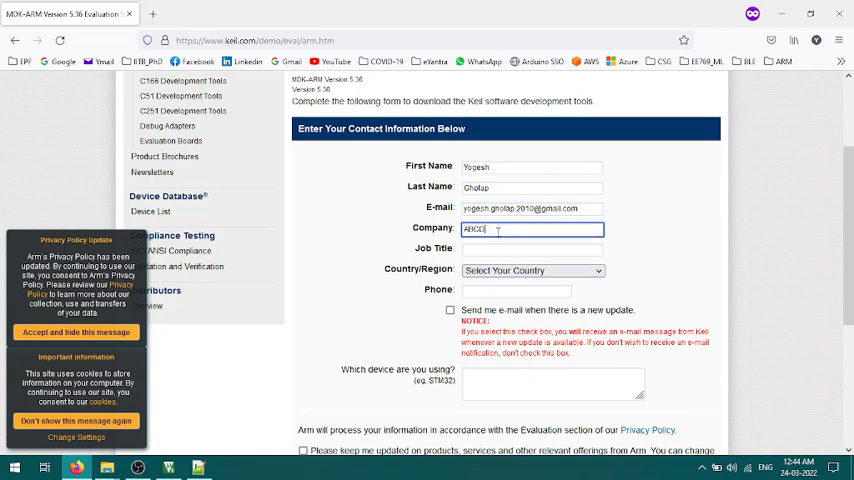
click(532, 248)
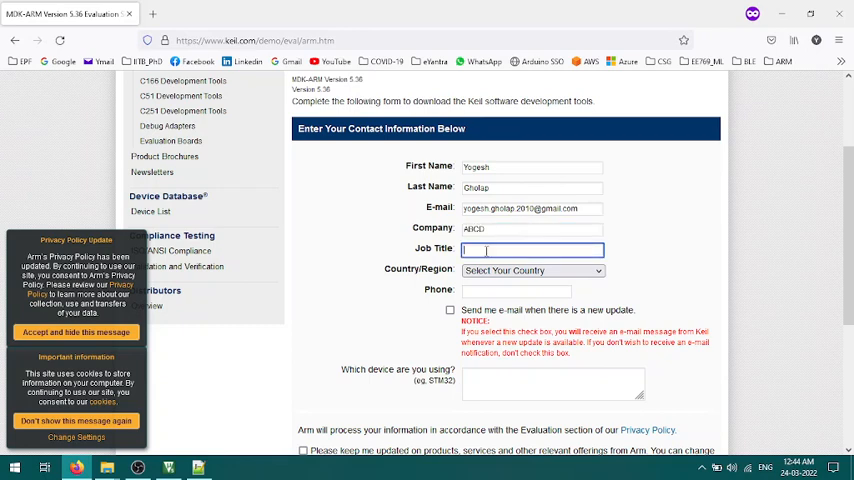
text(Student)
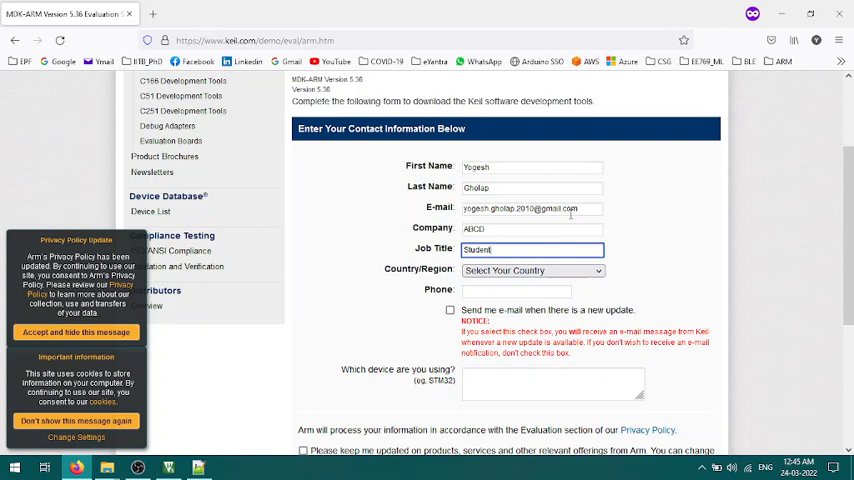
- Choose India as country, enter the phone number and submit the form
click(532, 270)
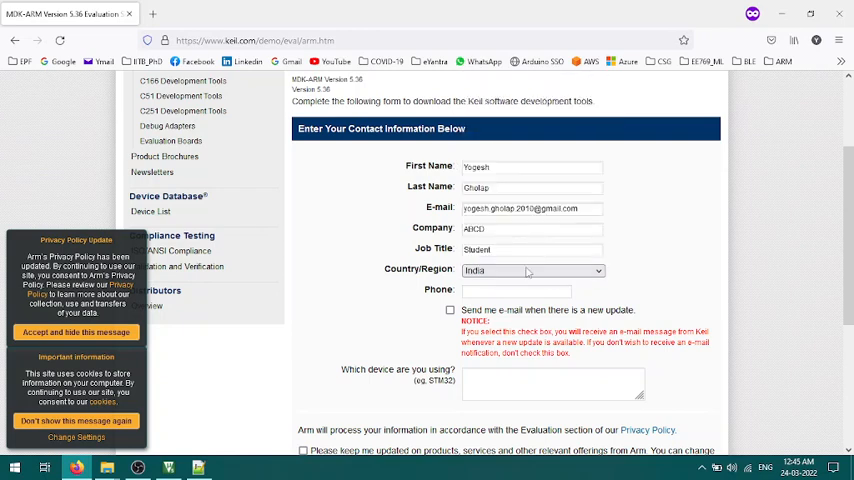
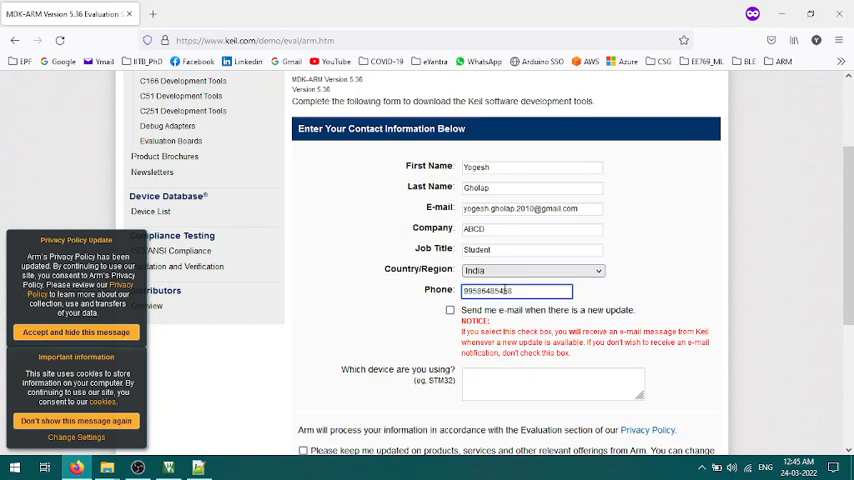
scroll(down, 3)
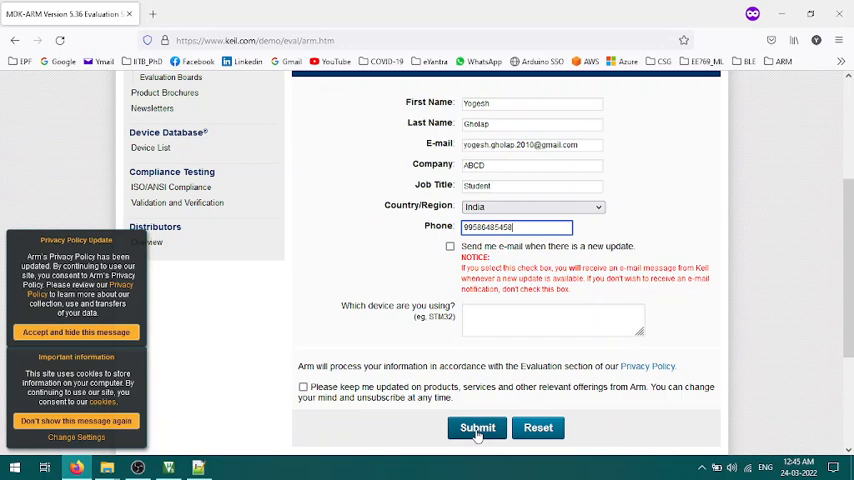
click(476, 428)
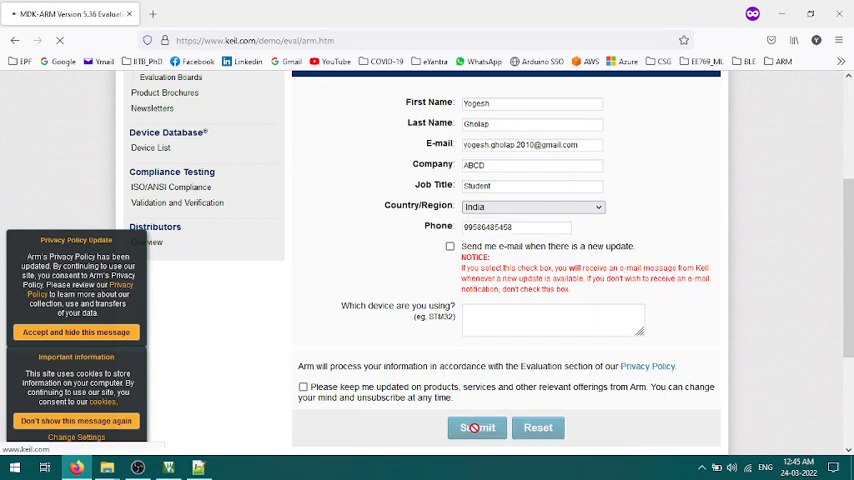
- Bring up the save options for the MDK536.EXE installer link
click(476, 428)
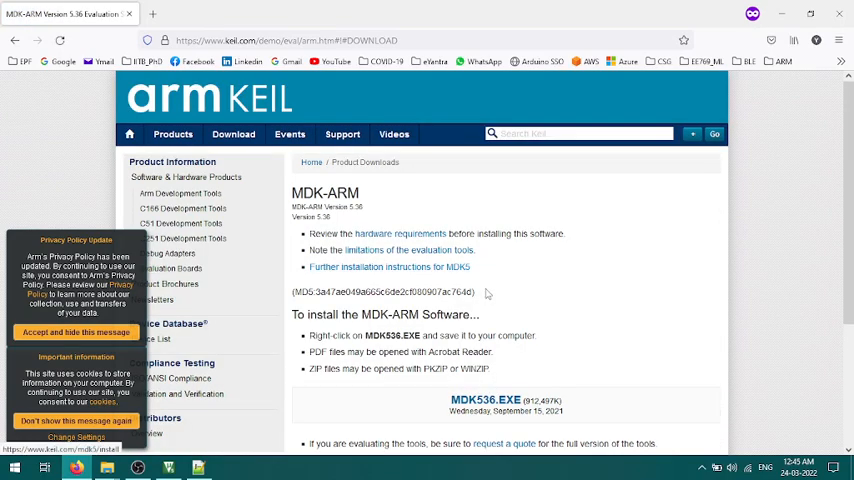
scroll(down, 3)
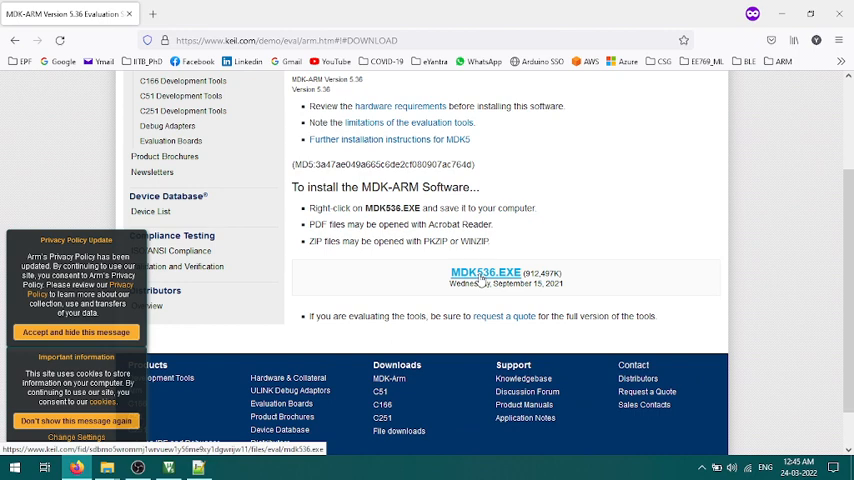
click(484, 272)
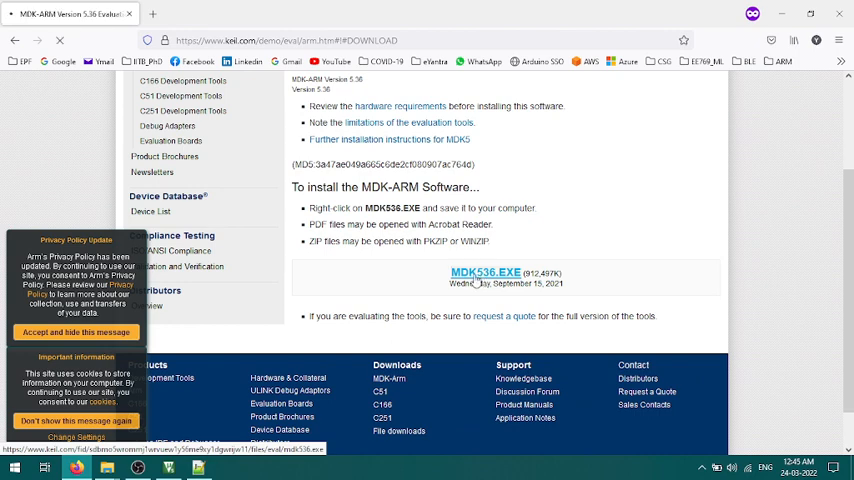
click(484, 272)
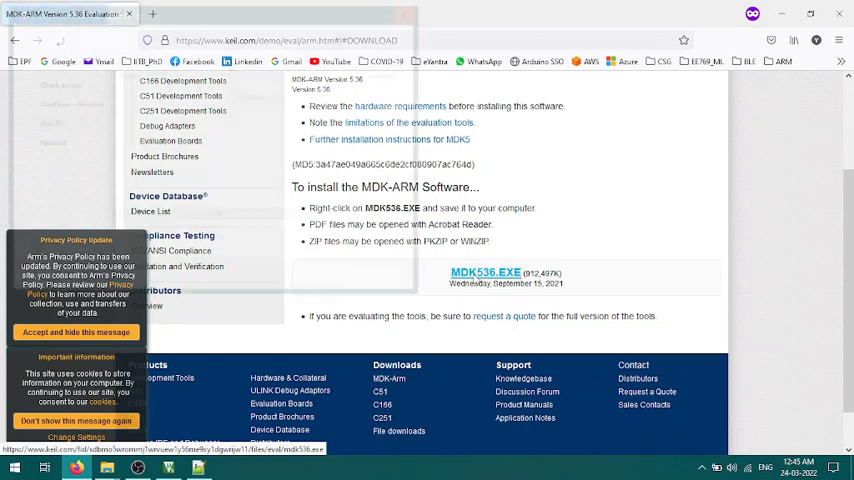
- Save MDK536.EXE into a new ARM folder on the Desktop
click(486, 272)
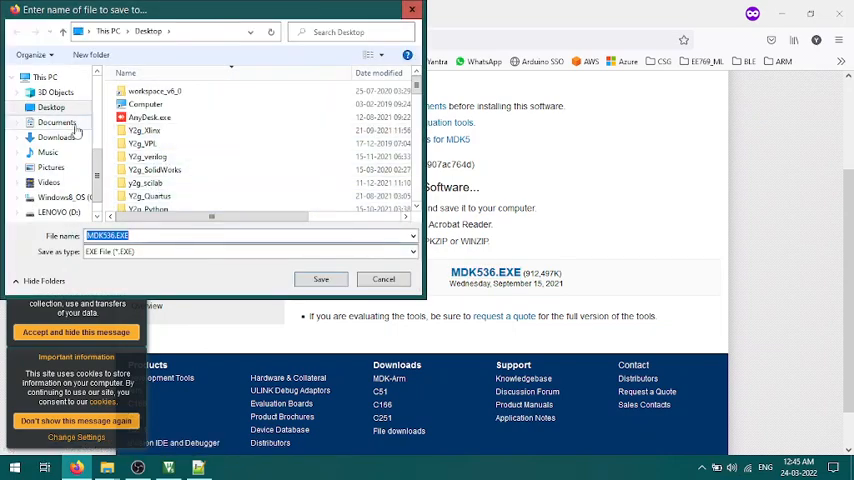
mouse_move(92, 56)
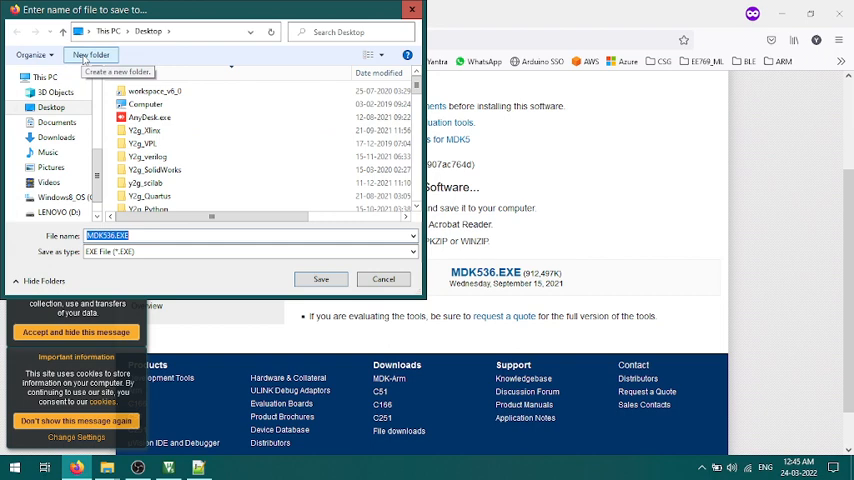
click(90, 54)
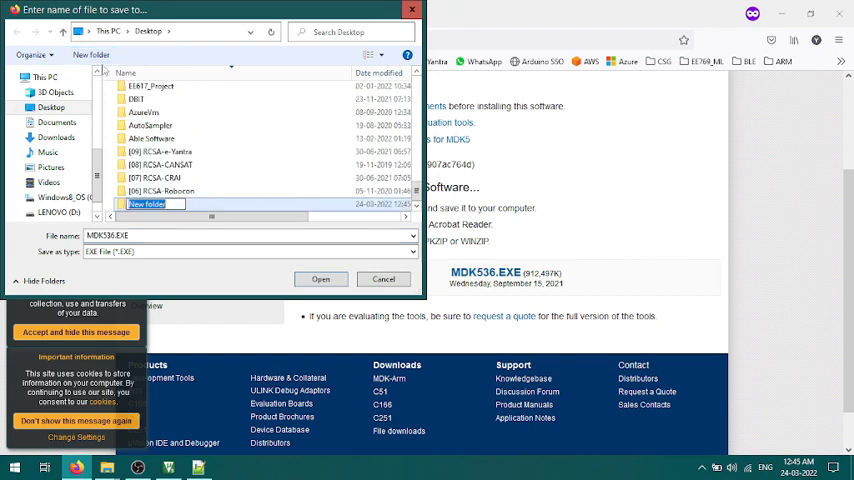
text(ARM)
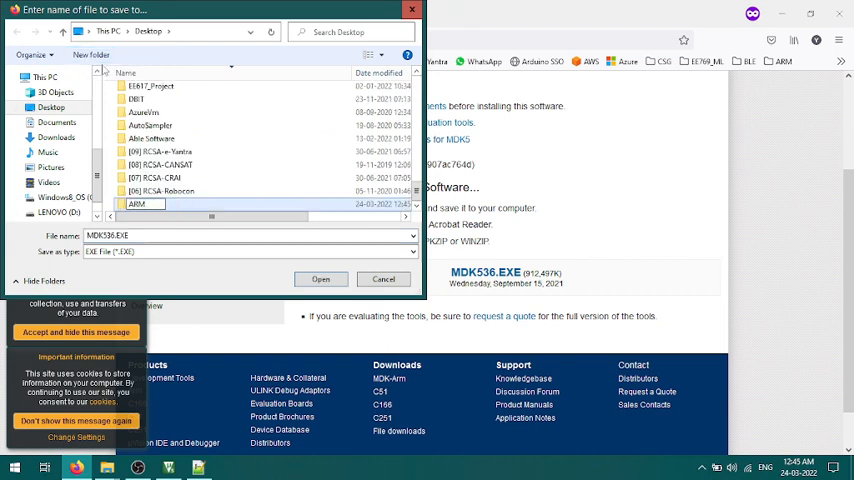
double_click(136, 204)
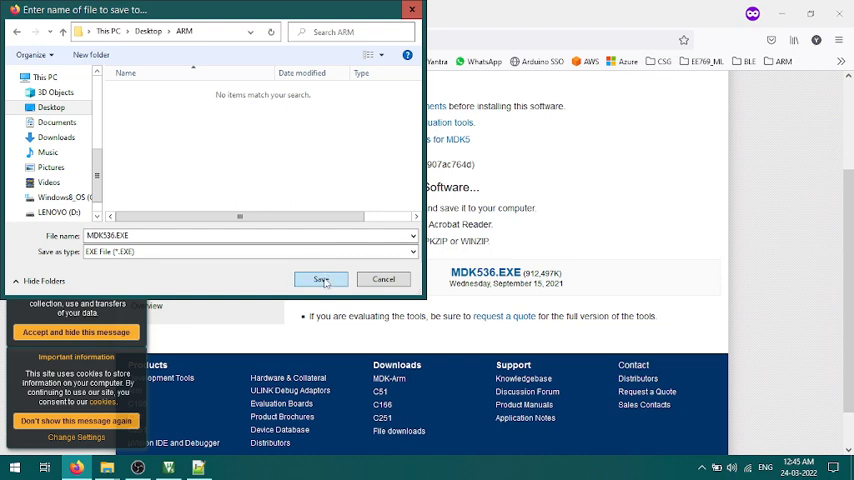
click(320, 280)
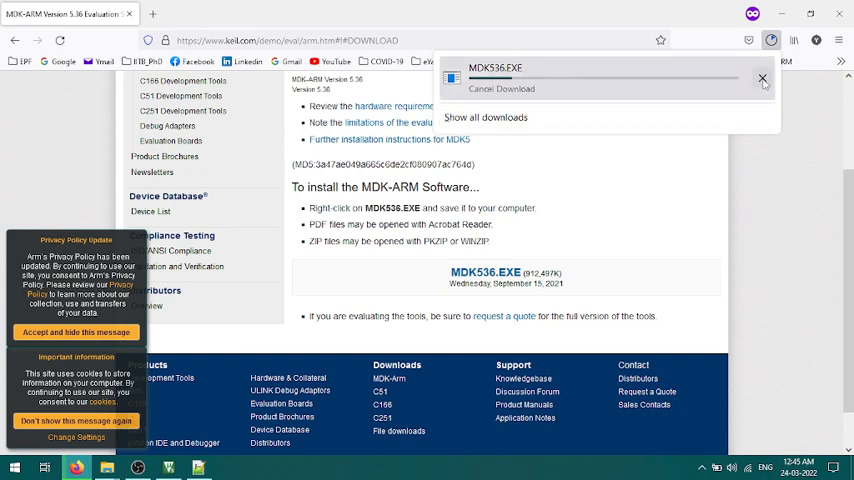
- Dismiss the downloads list and return to the top of the MDK-ARM download page
click(762, 80)
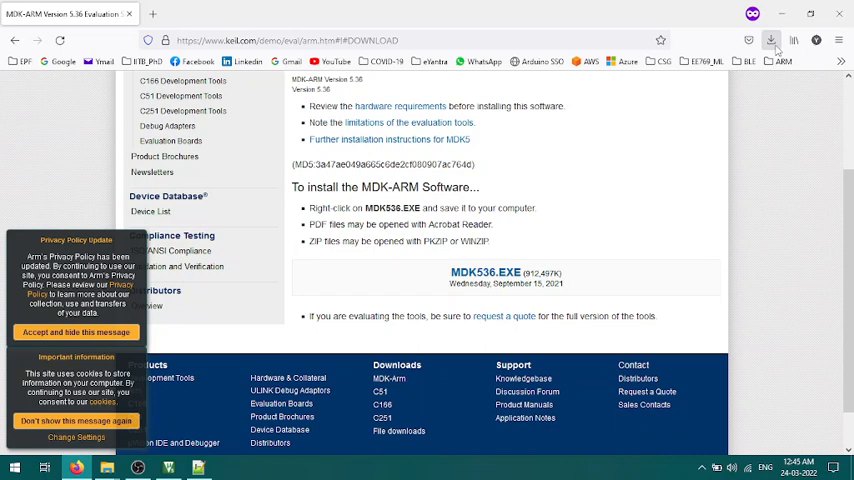
mouse_move(716, 104)
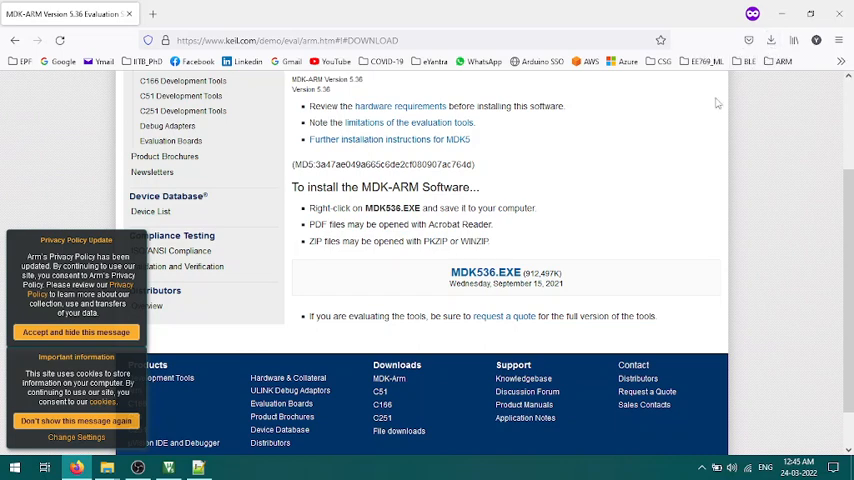
scroll(up, 3)
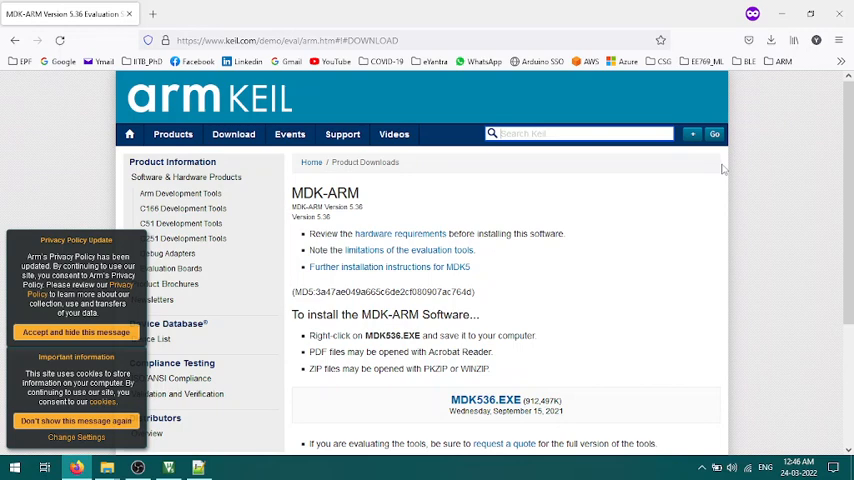
- Search the Arm site for 'legacy support' and go to the MDK v4 Legacy Support page
click(580, 132)
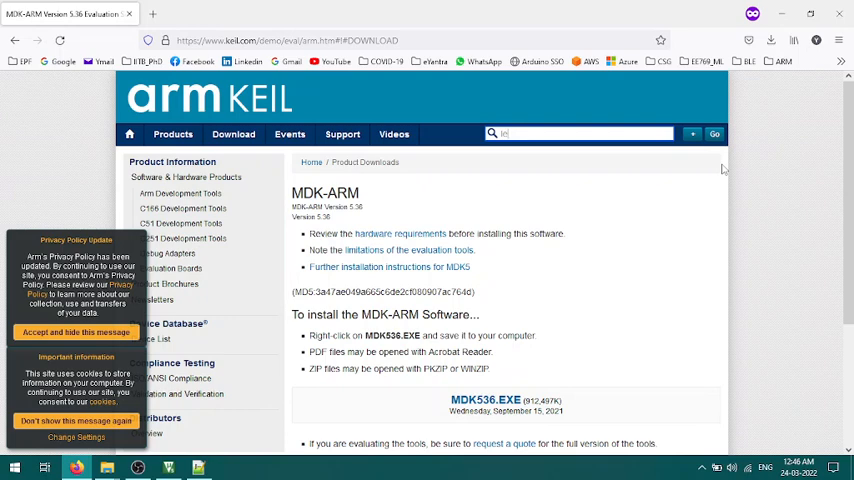
text(legacy support)
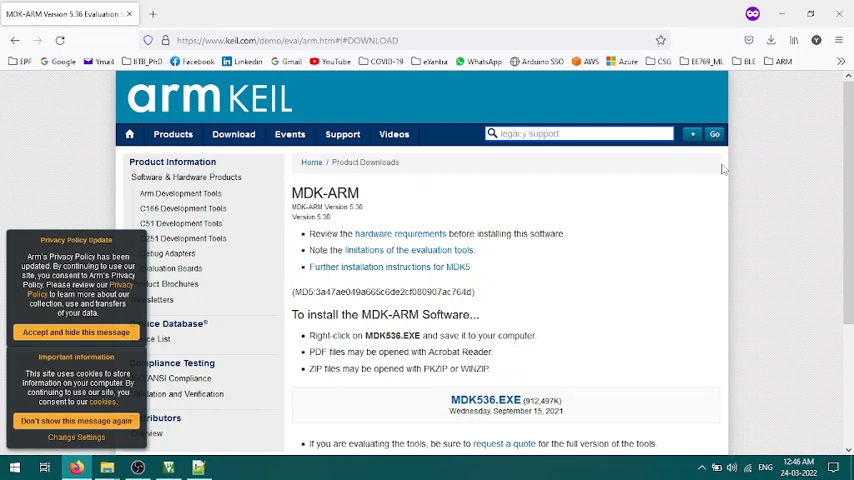
click(714, 132)
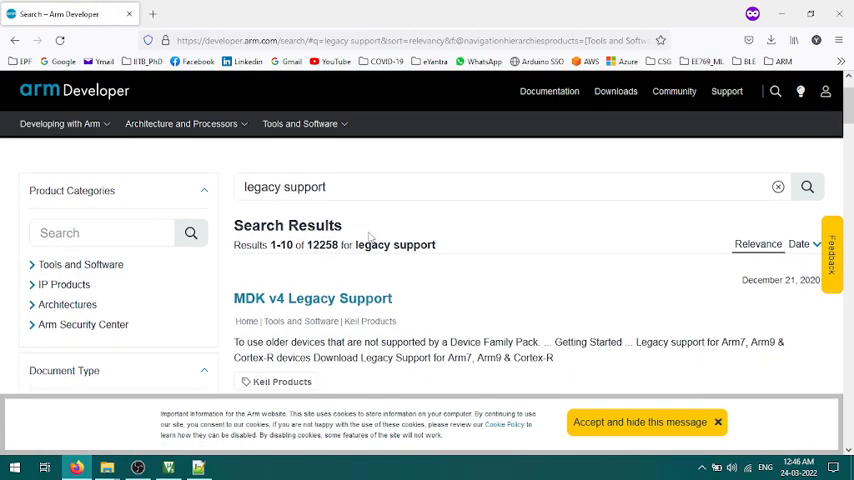
scroll(down, 3)
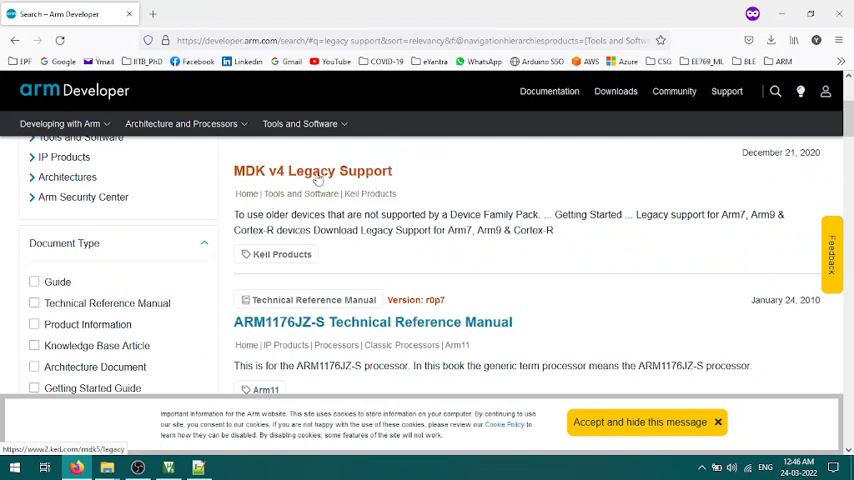
click(312, 172)
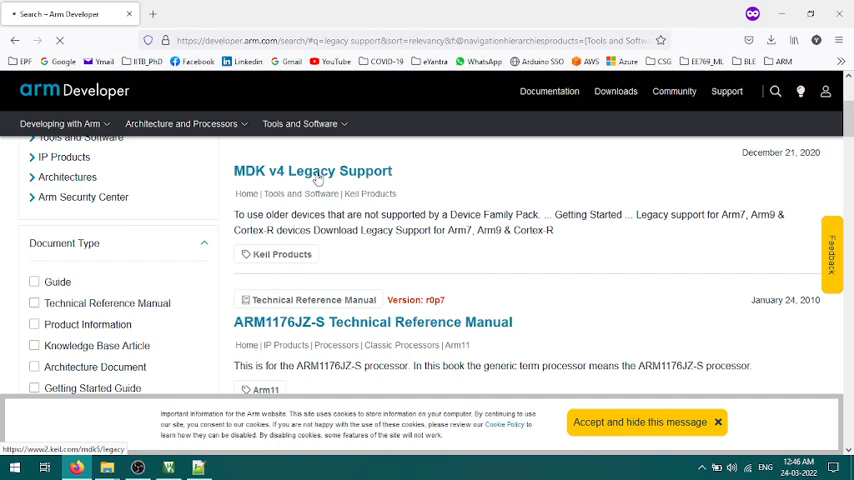
click(312, 170)
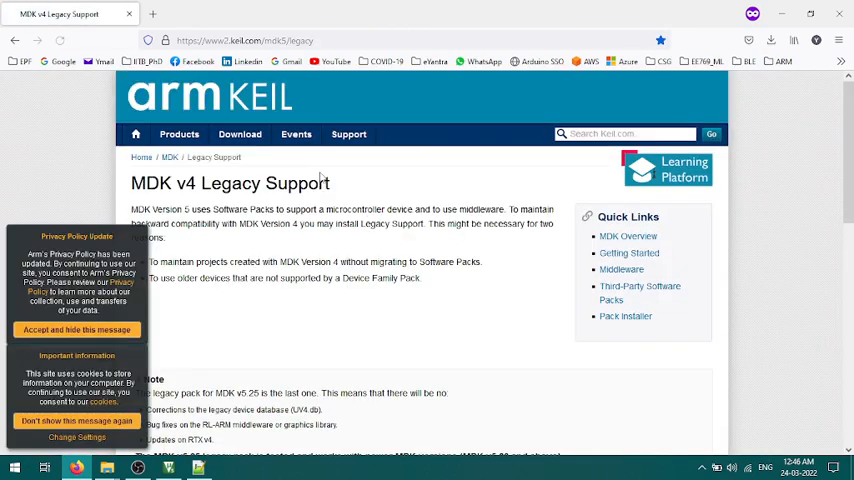
- Download the Arm7, Arm9 & Cortex-R legacy pack into the ARM folder
scroll(down, 3)
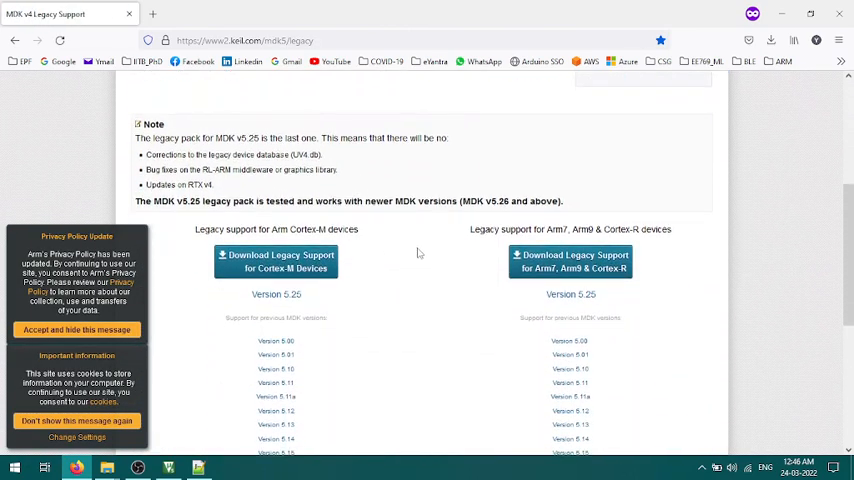
scroll(down, 3)
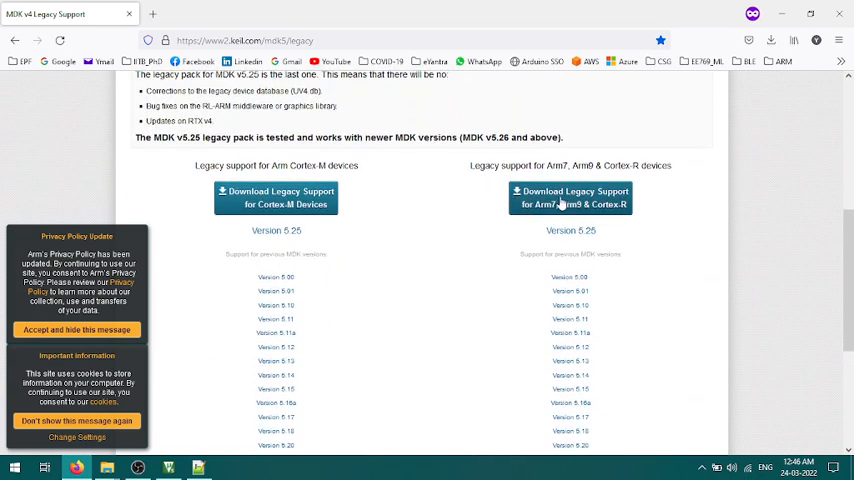
mouse_move(572, 196)
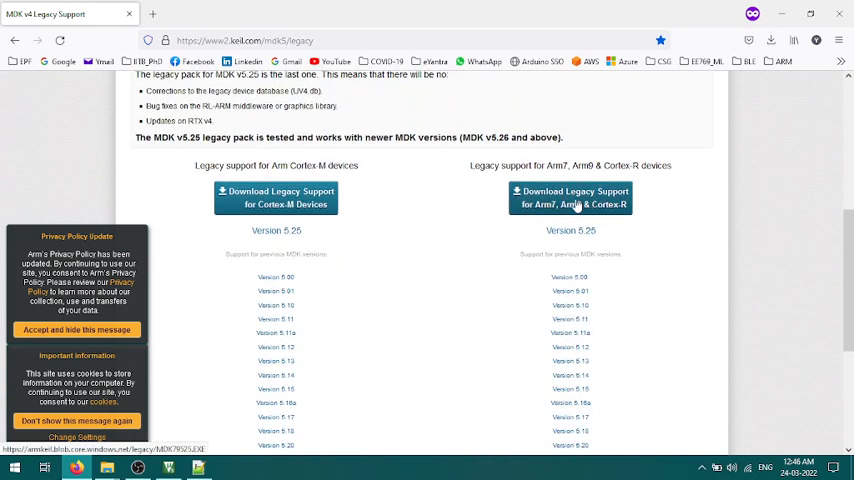
click(572, 196)
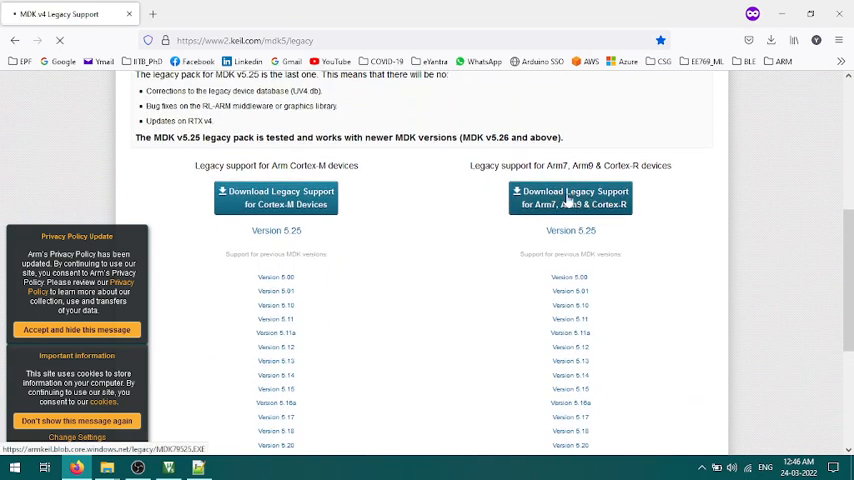
click(572, 196)
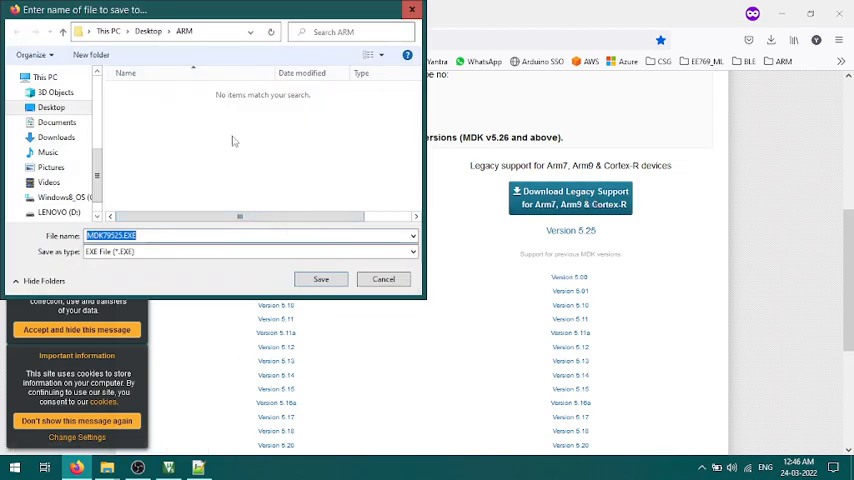
click(320, 280)
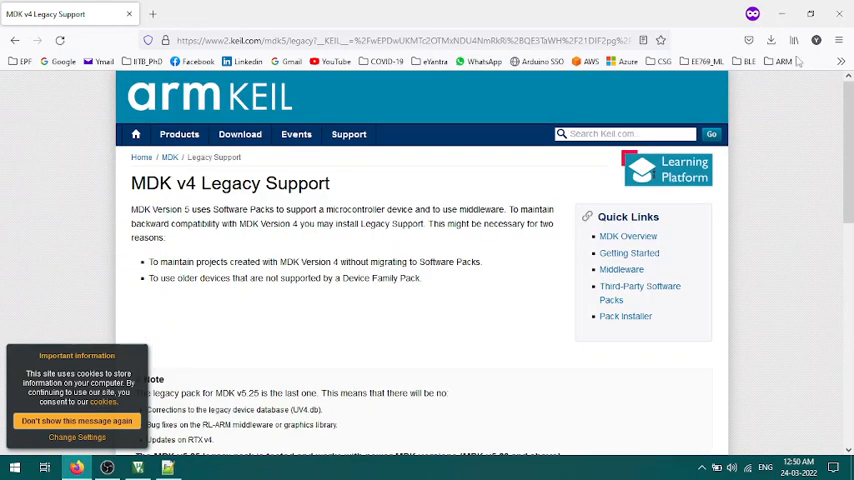
mouse_move(800, 148)
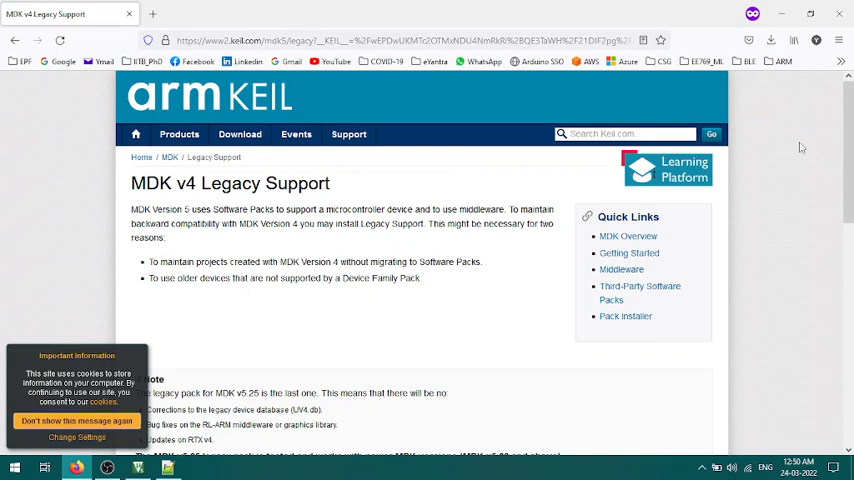
mouse_move(772, 40)
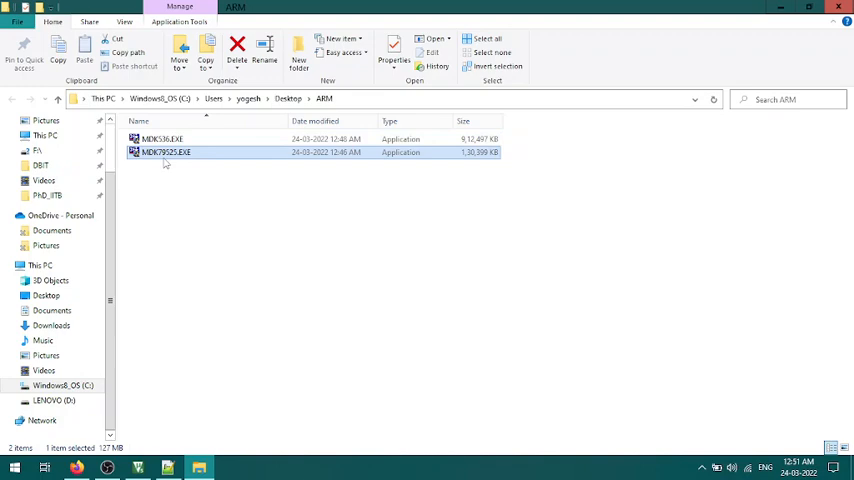
- Select MDK536.EXE in the ARM folder and bring up its actions
click(164, 140)
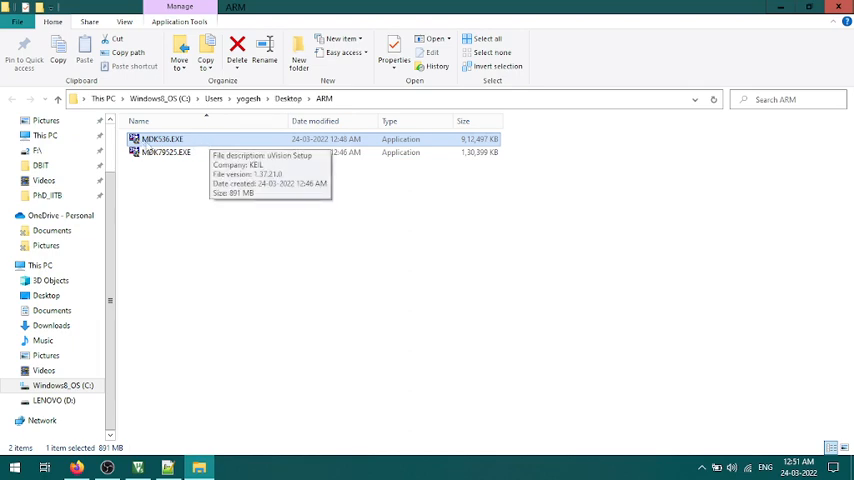
mouse_move(210, 146)
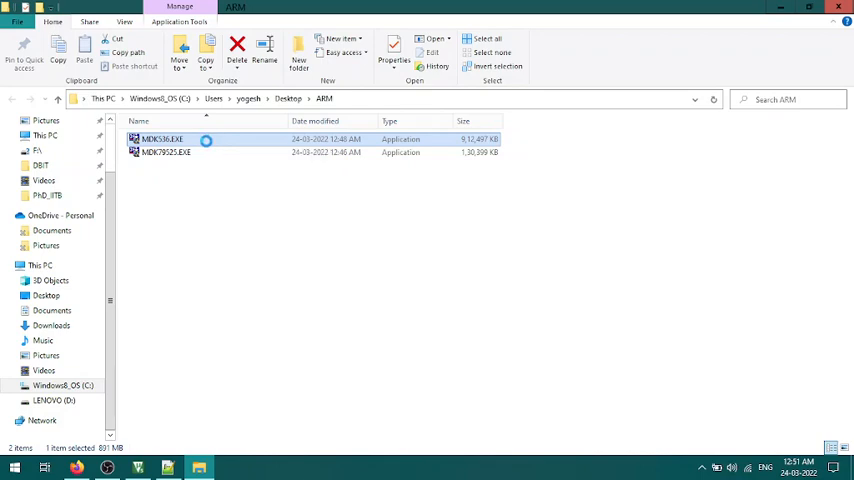
right_click(160, 140)
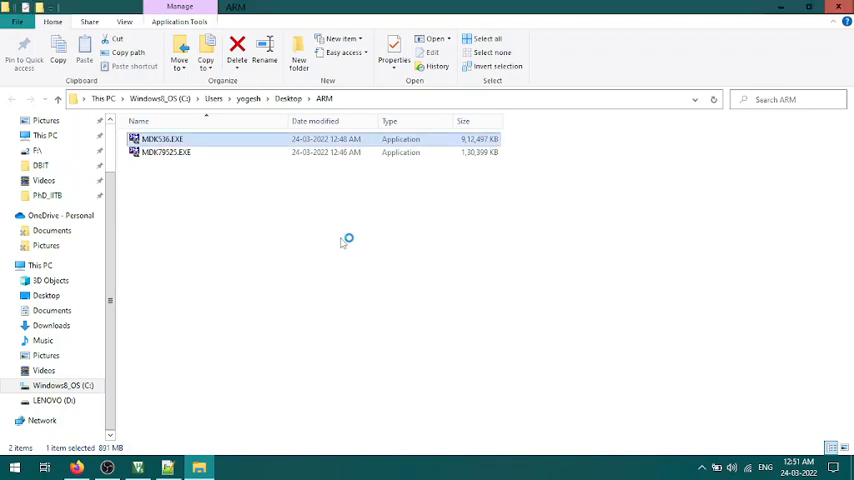
mouse_move(322, 268)
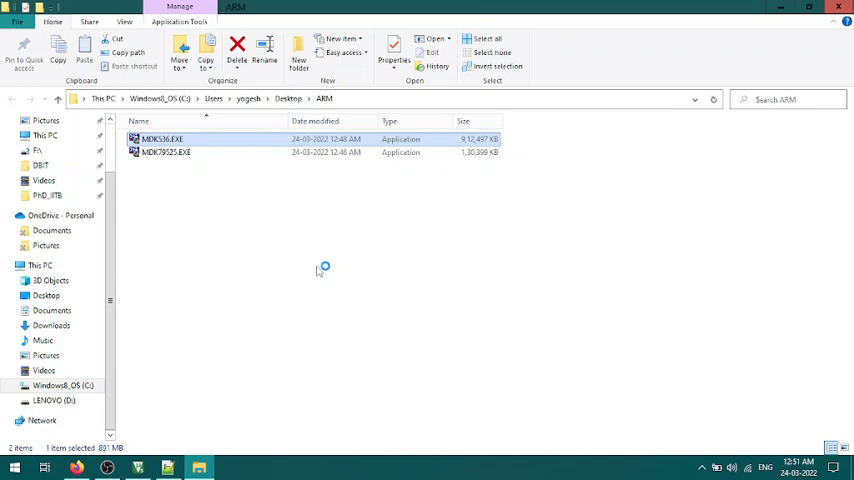
- Run the MDK-ARM V5.36 setup, accept the license and keep the default folders
double_click(160, 138)
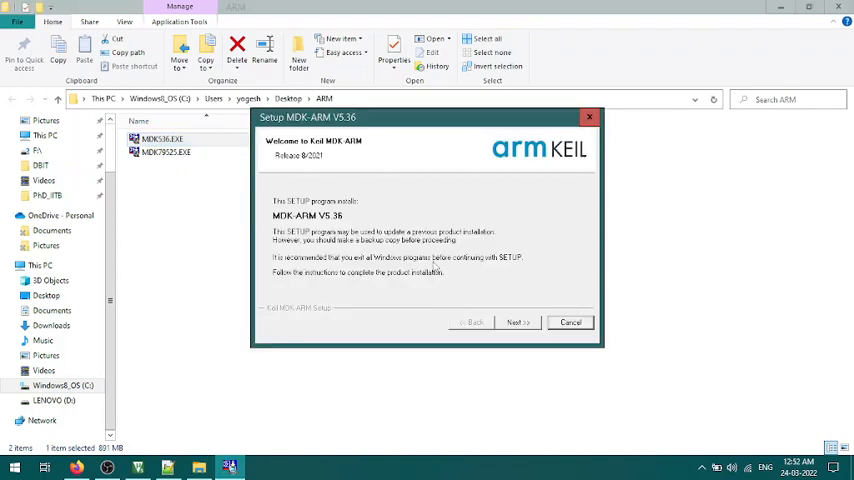
click(516, 322)
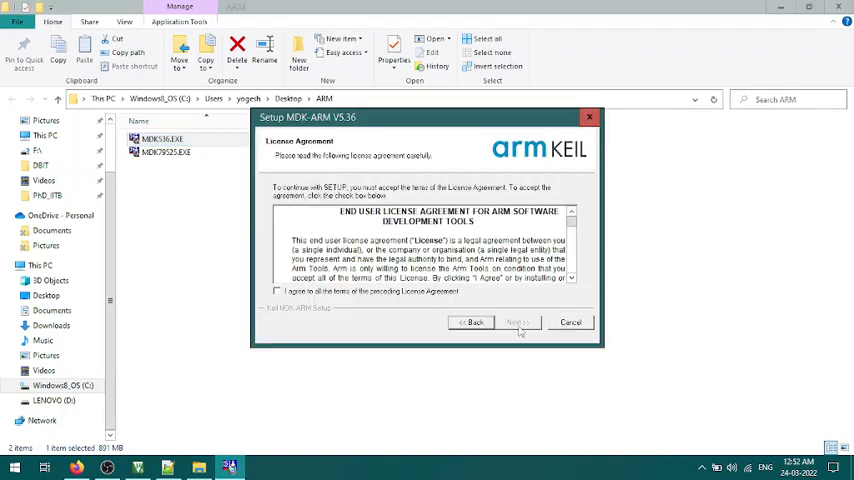
click(276, 292)
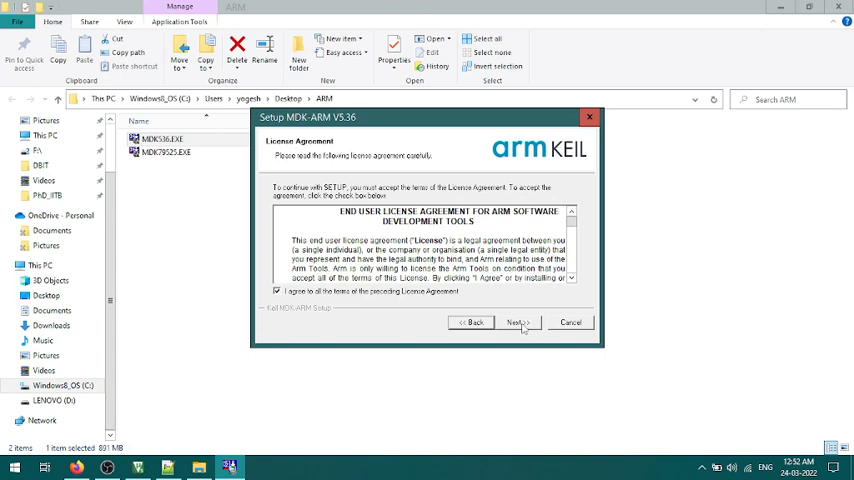
click(518, 322)
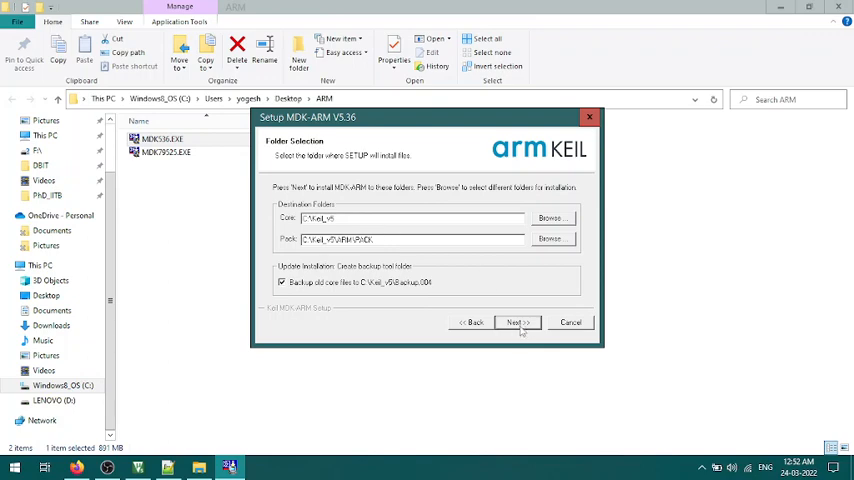
click(518, 322)
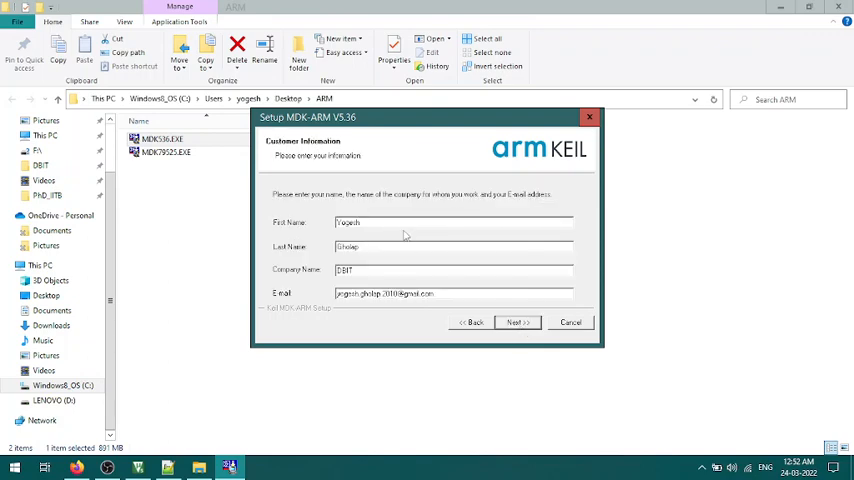
- Submit the customer details, then cancel and exit the running installation
double_click(348, 246)
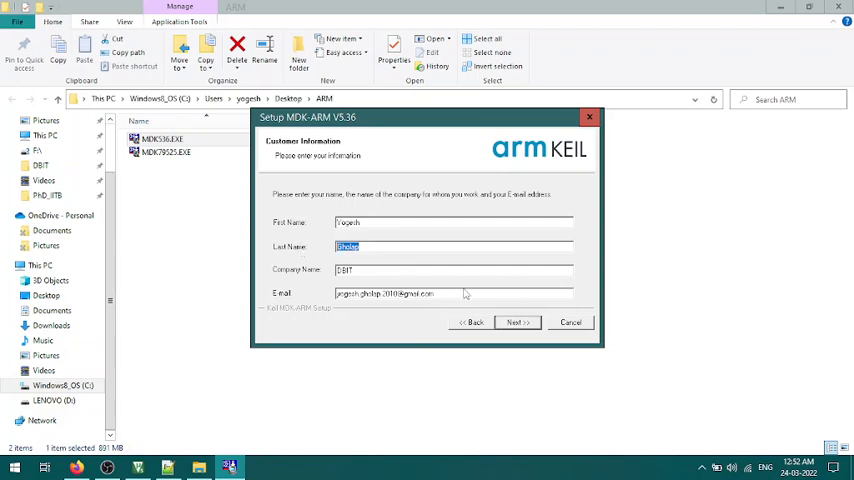
mouse_move(528, 332)
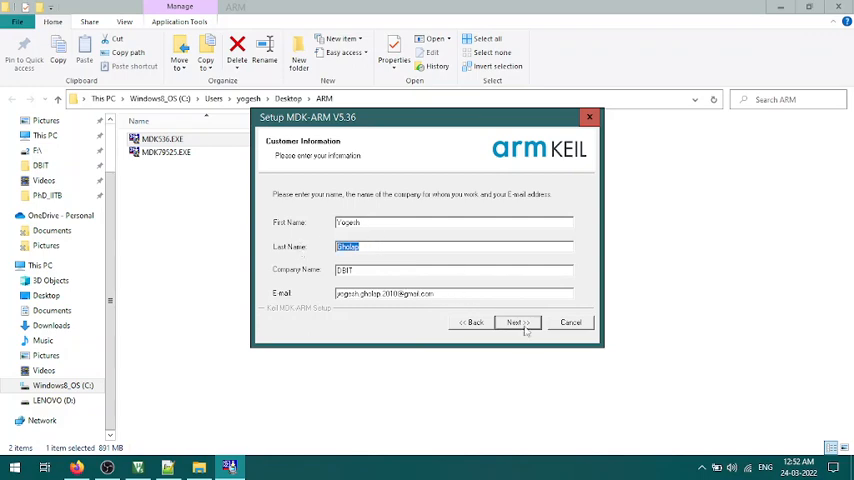
click(516, 322)
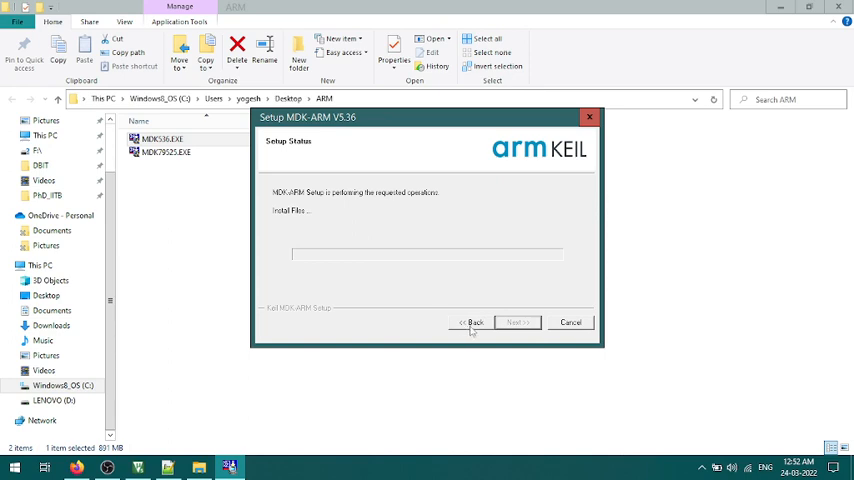
mouse_move(574, 328)
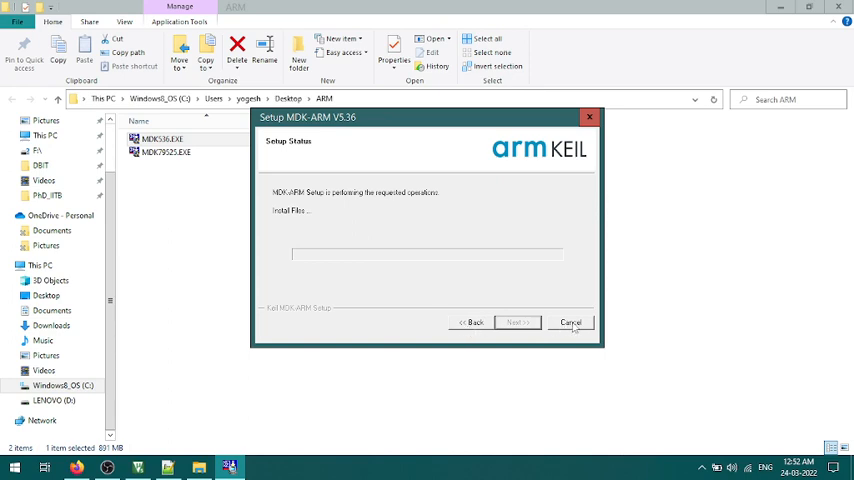
click(570, 322)
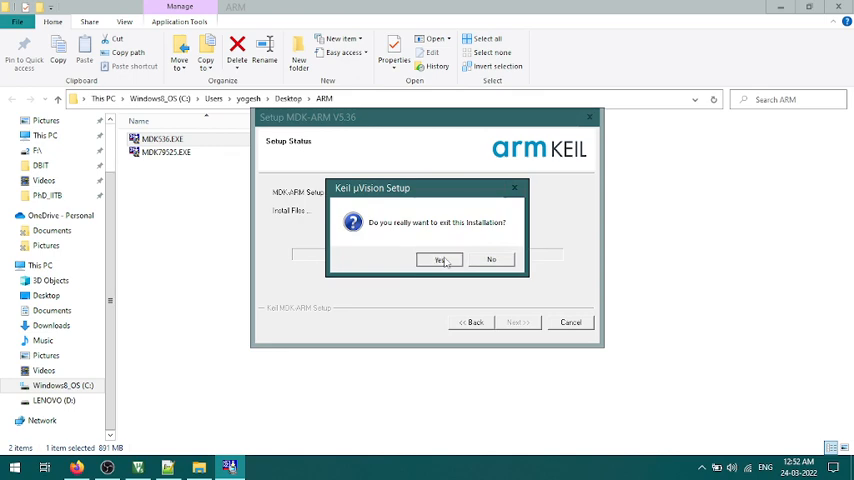
click(440, 260)
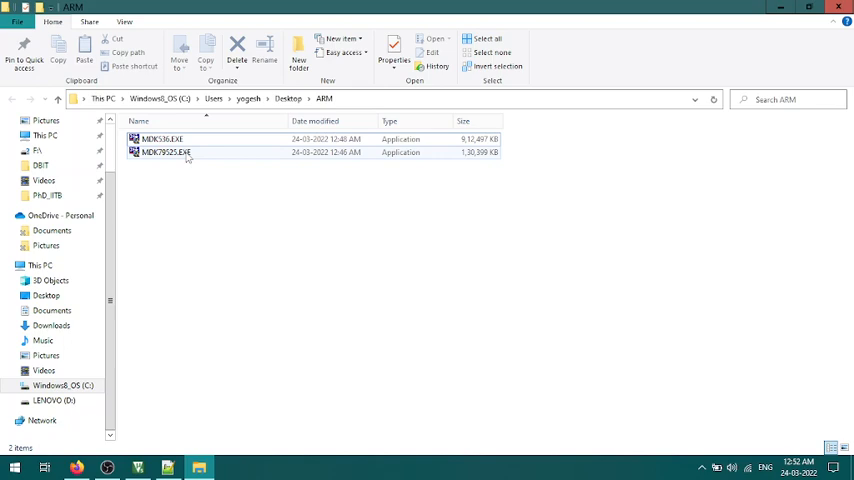
mouse_move(164, 152)
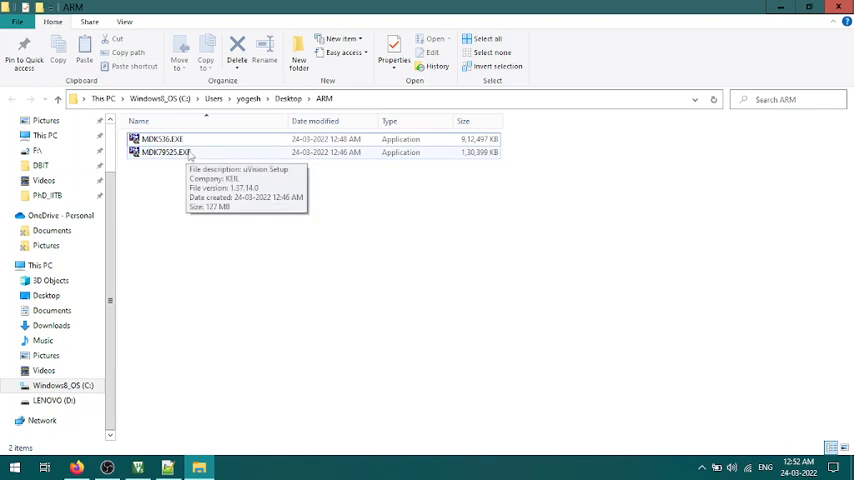
mouse_move(168, 152)
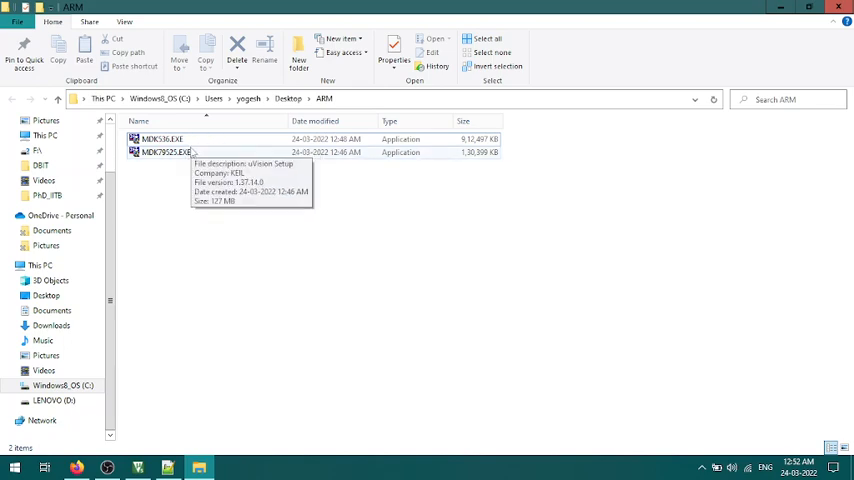
- Run the MDK79525.EXE legacy support installer as administrator
click(164, 152)
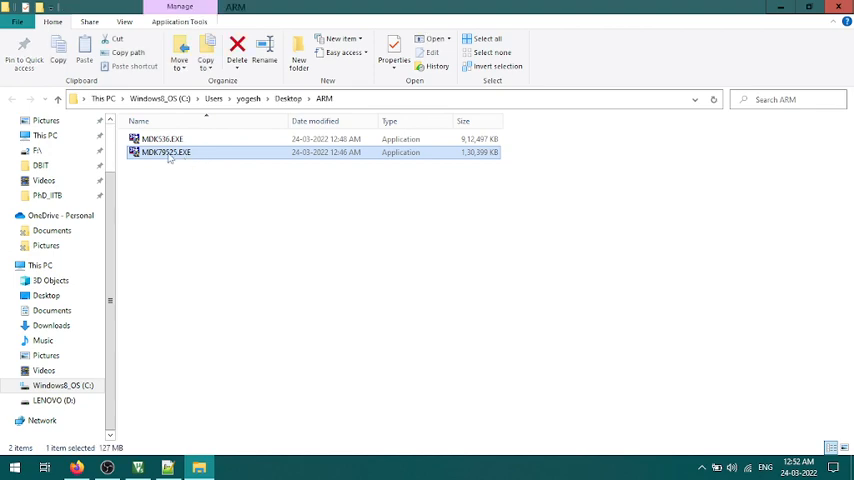
mouse_move(166, 152)
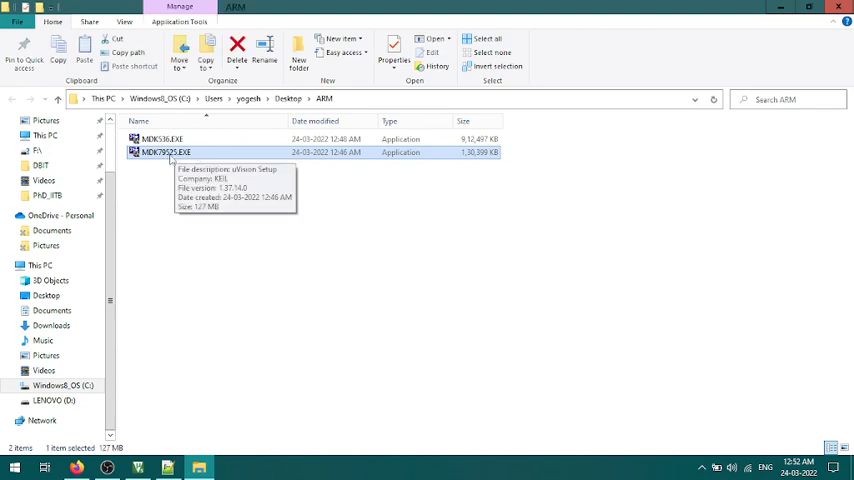
mouse_move(204, 156)
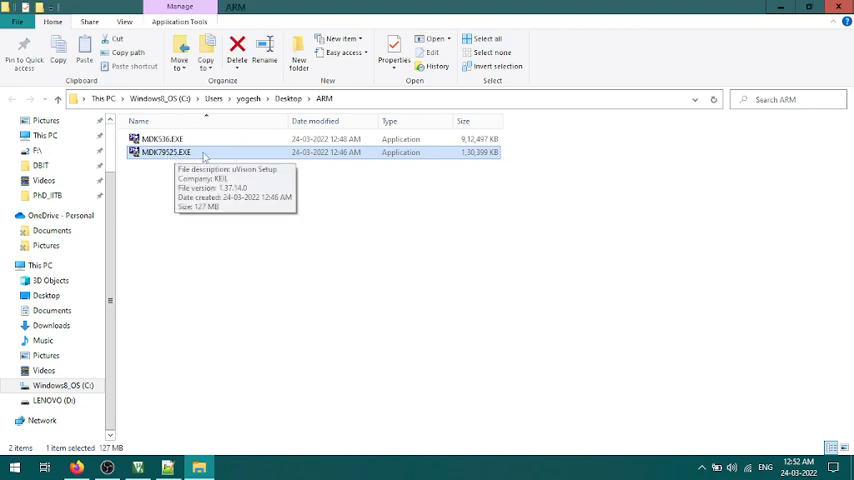
right_click(164, 152)
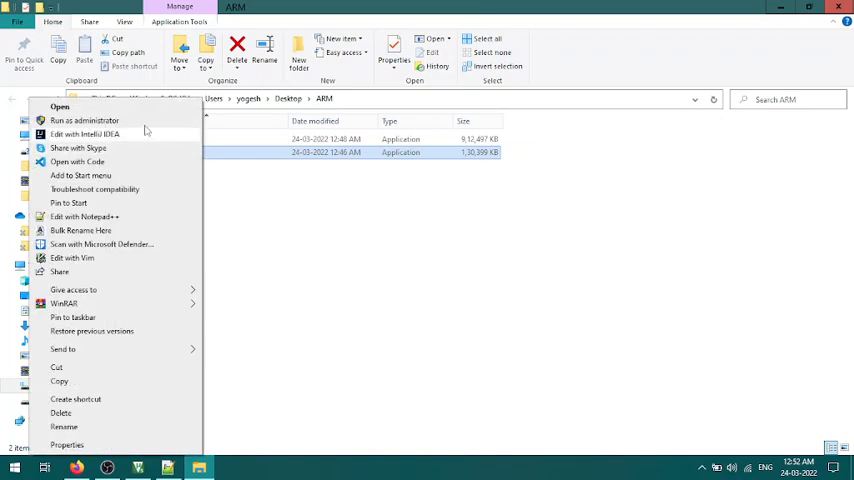
click(60, 108)
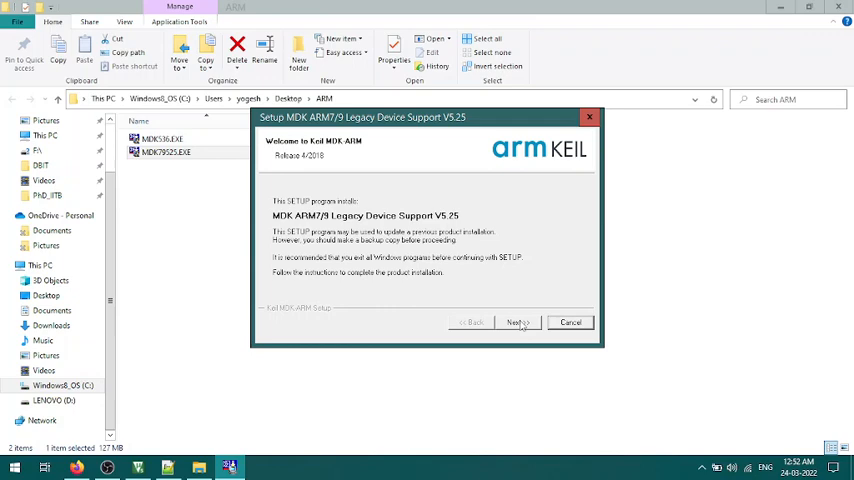
- Advance the Legacy Device Support setup past the licence agreement, cancel at folder selection, and reselect the installer
click(516, 322)
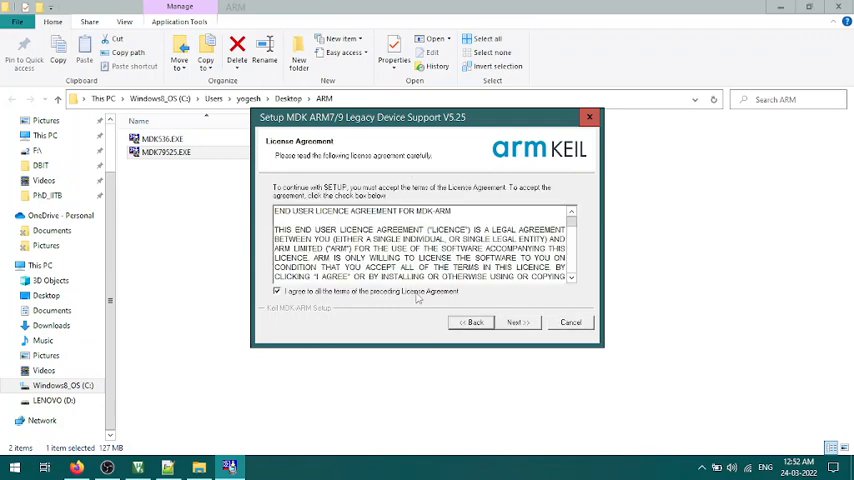
click(516, 322)
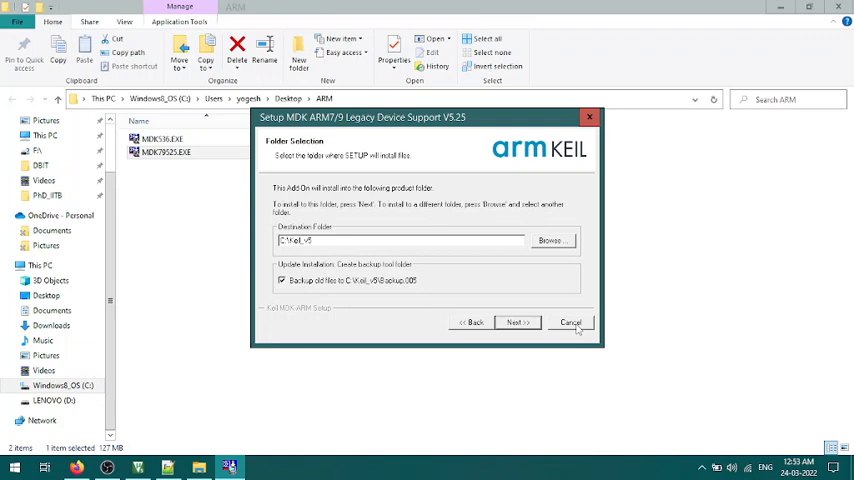
click(572, 322)
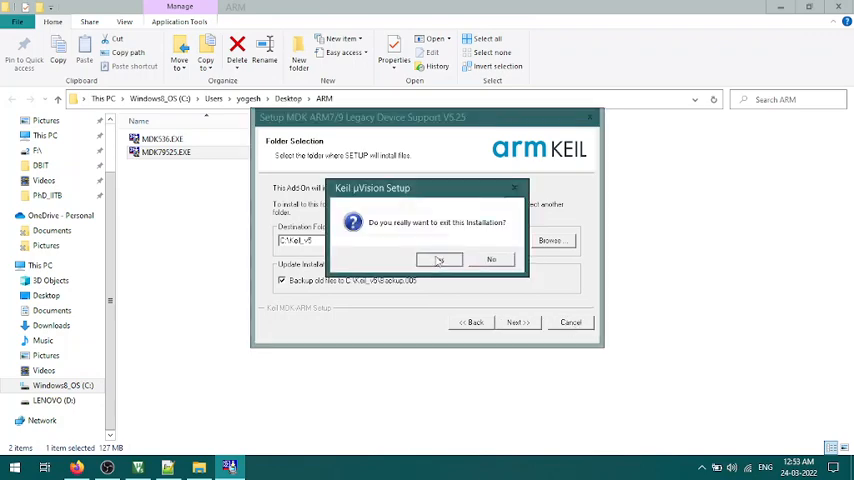
click(440, 260)
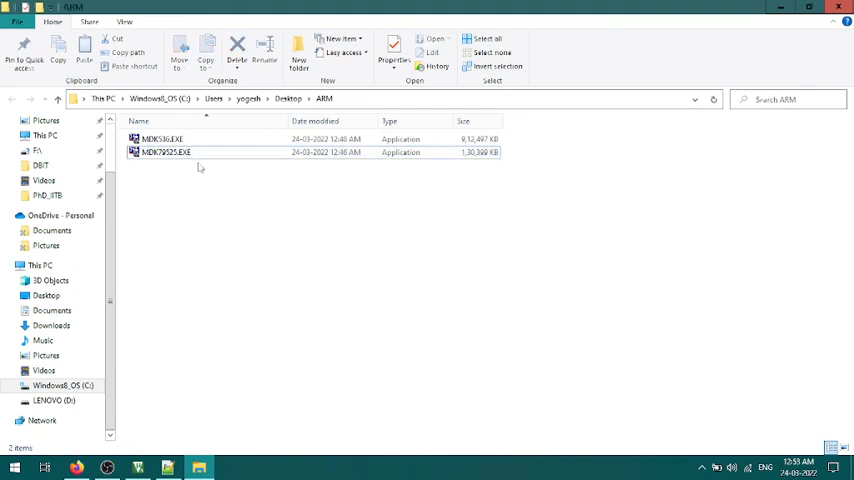
click(164, 152)
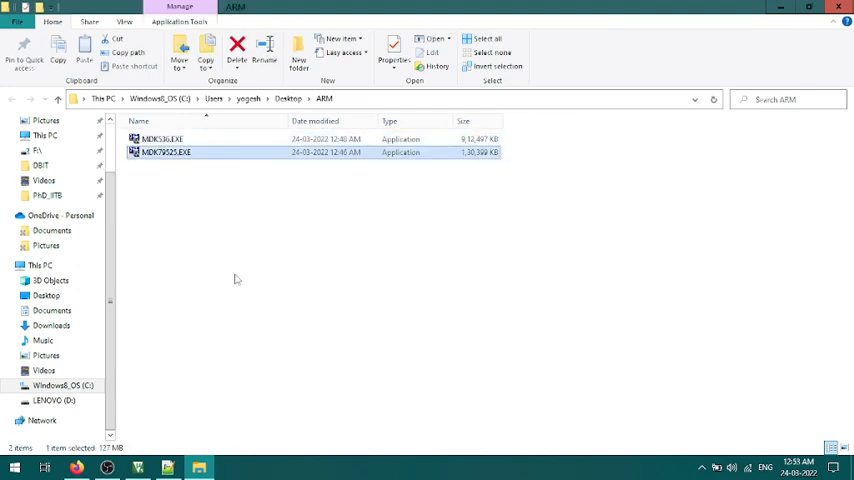
mouse_move(212, 320)
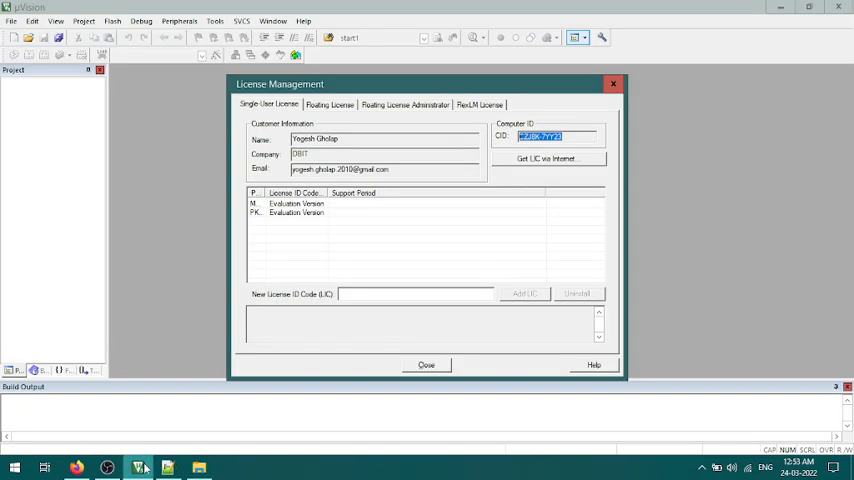
- Close License Management and search Windows for 'uVision5'
click(424, 364)
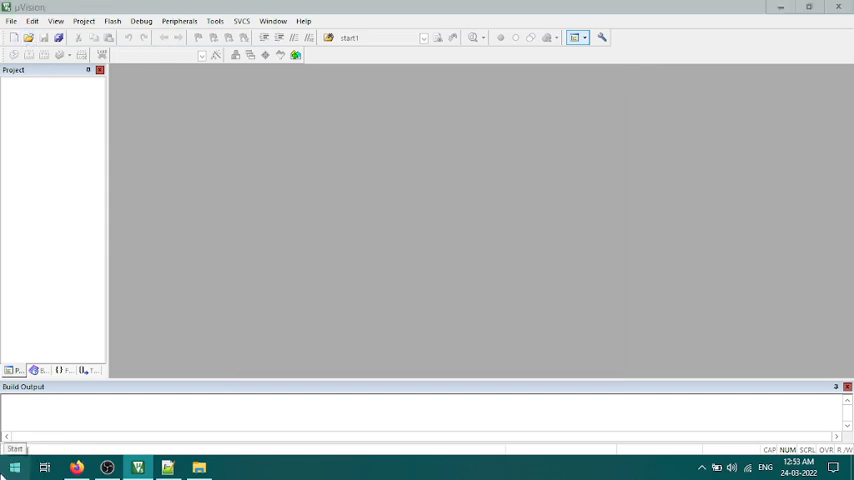
click(14, 468)
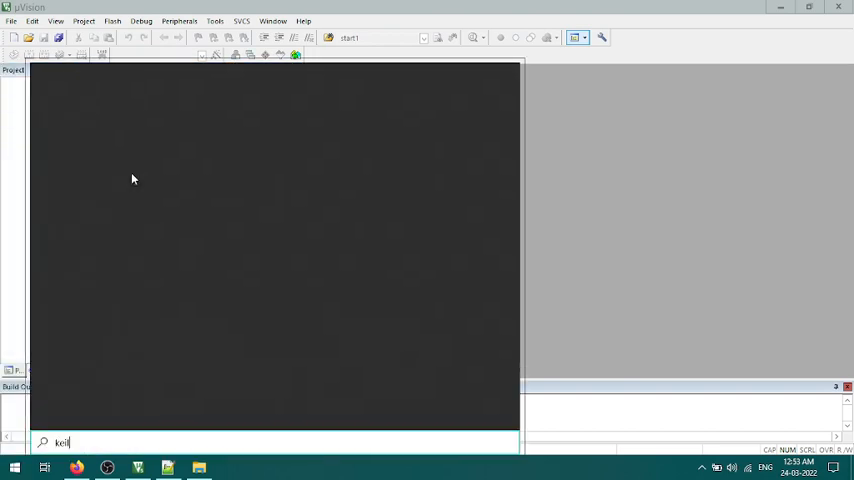
text(uVision5)
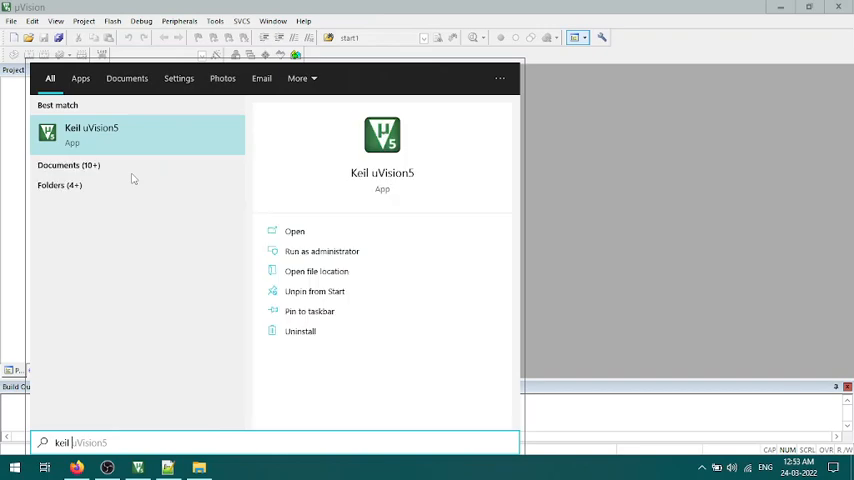
mouse_move(132, 132)
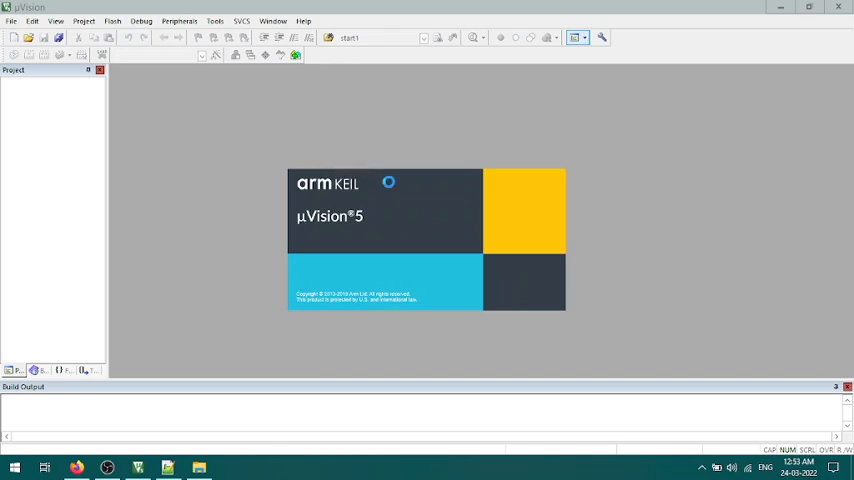
mouse_move(316, 112)
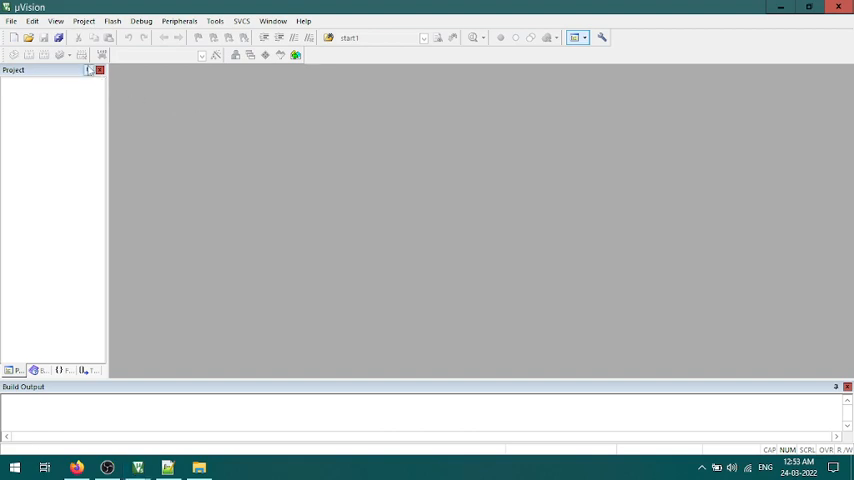
- Bring up the File menu in the freshly launched µVision5
click(12, 20)
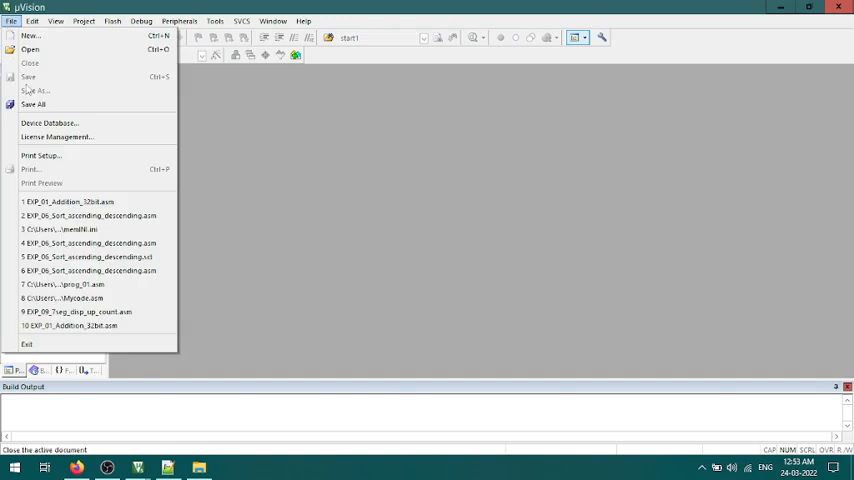
- Show License Management and select the Computer ID value for copying
click(32, 64)
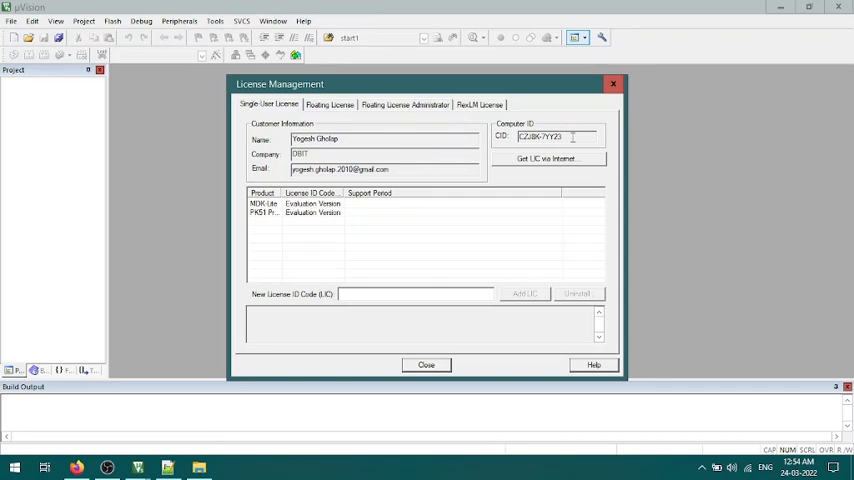
triple_click(548, 136)
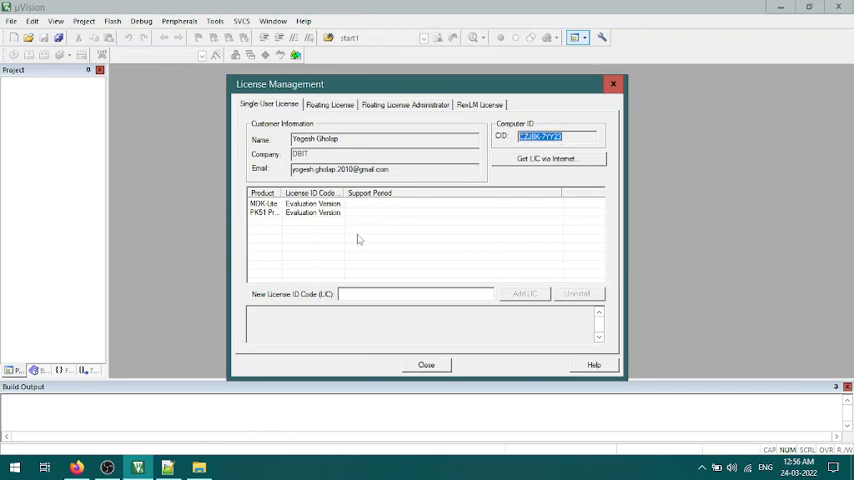
mouse_move(280, 254)
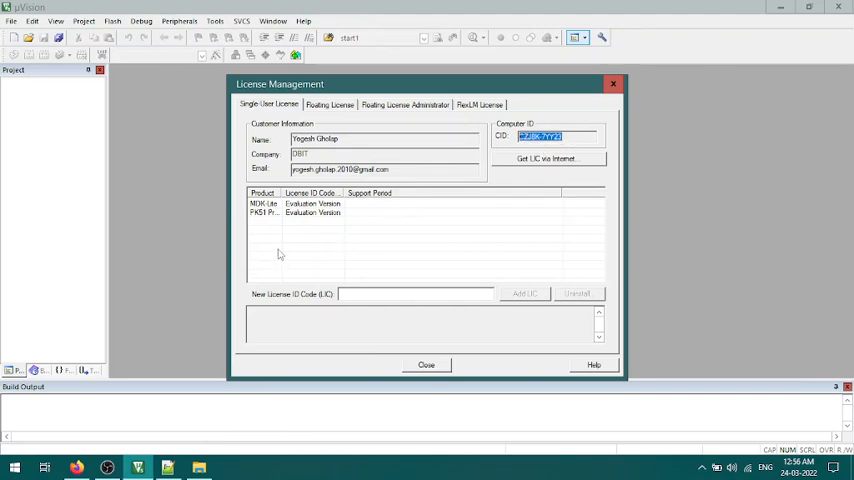
- Search Google for 'MDK-Professional Evaluation' and read through Keil's licensing guide
click(76, 468)
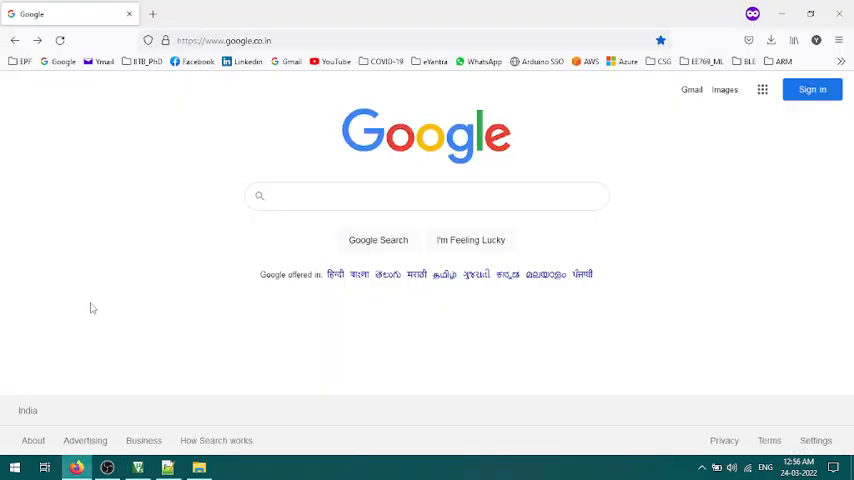
text(MDK-Professional Evaluation)
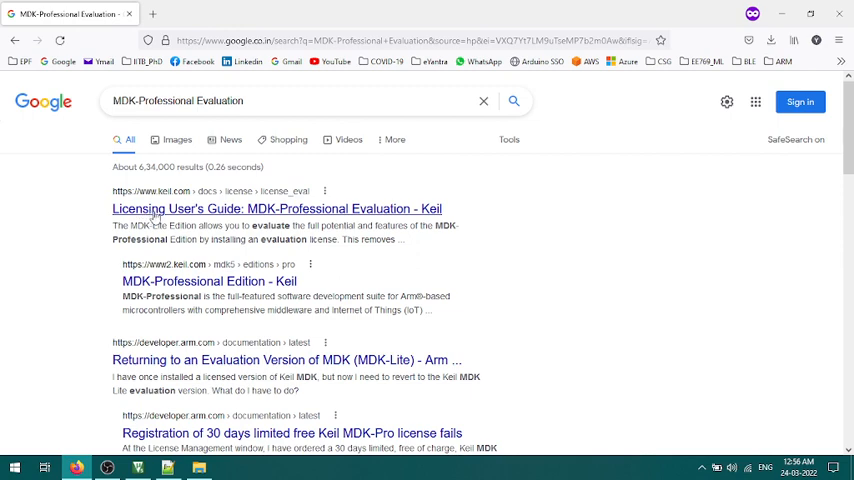
mouse_move(336, 216)
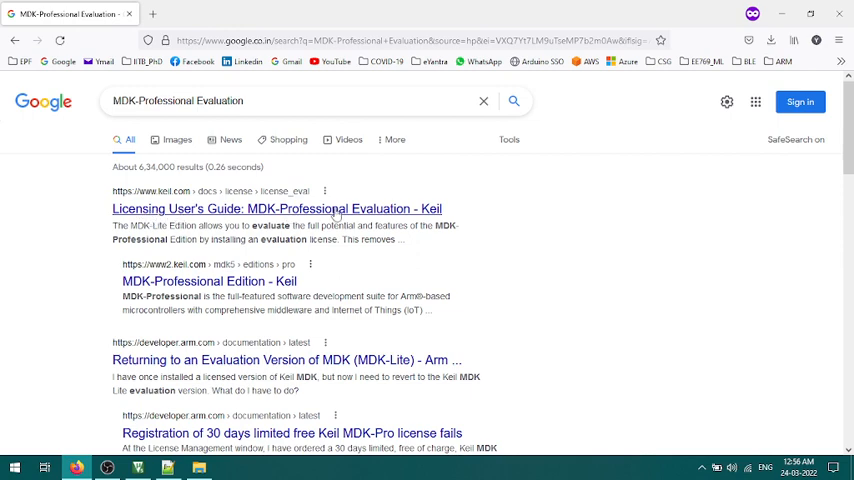
click(276, 208)
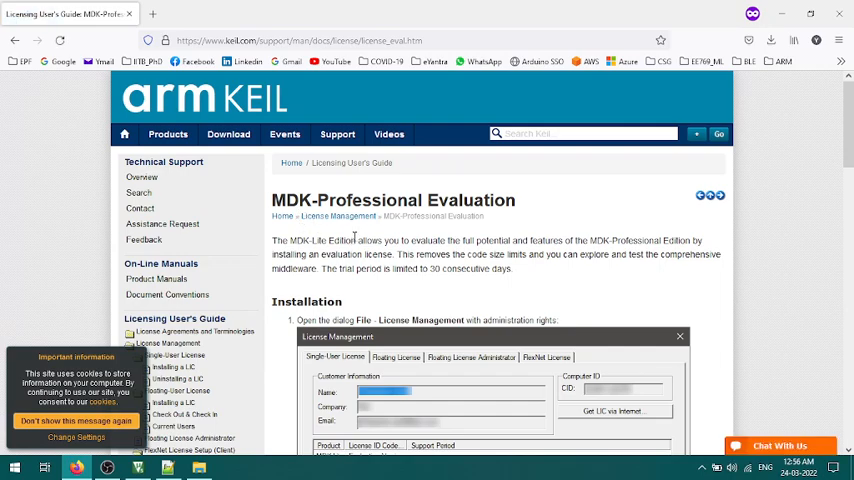
scroll(down, 3)
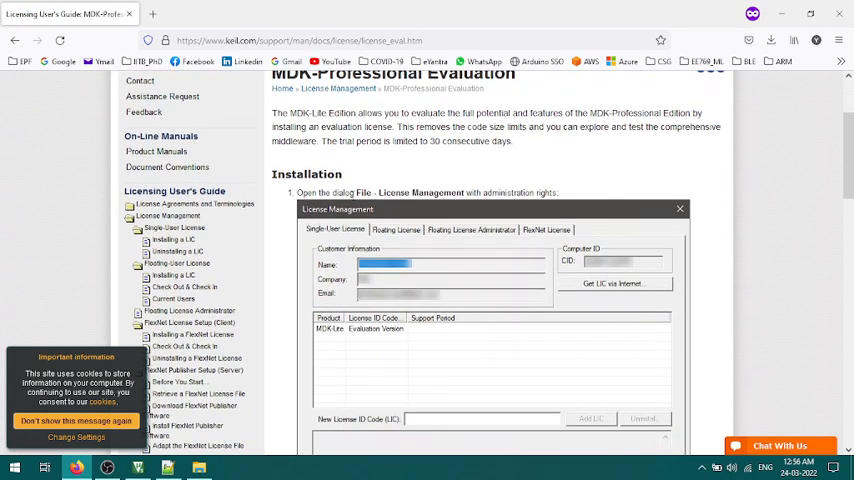
scroll(down, 3)
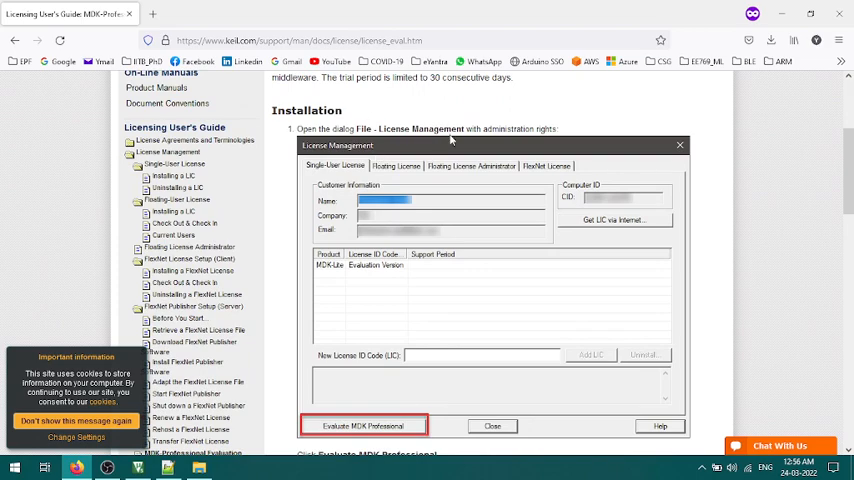
scroll(up, 3)
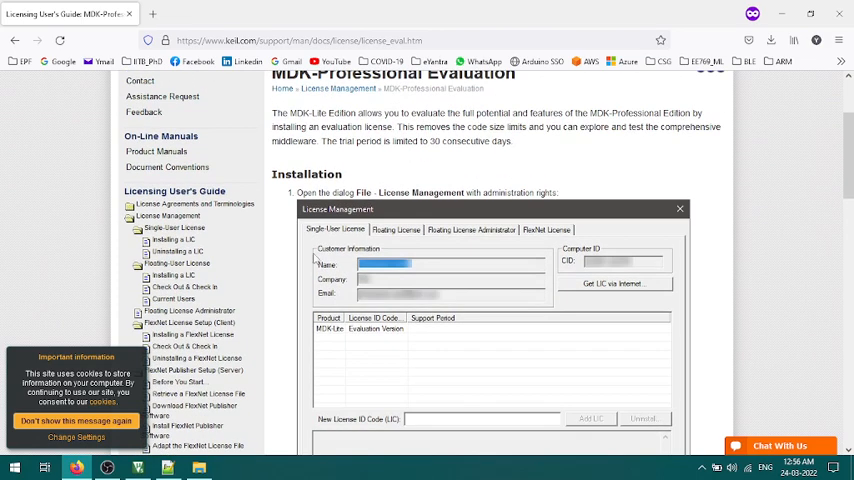
scroll(down, 3)
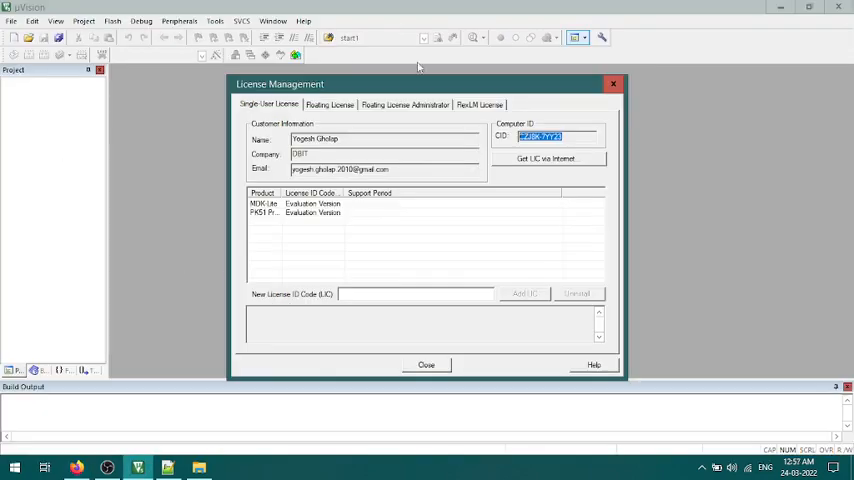
mouse_move(464, 94)
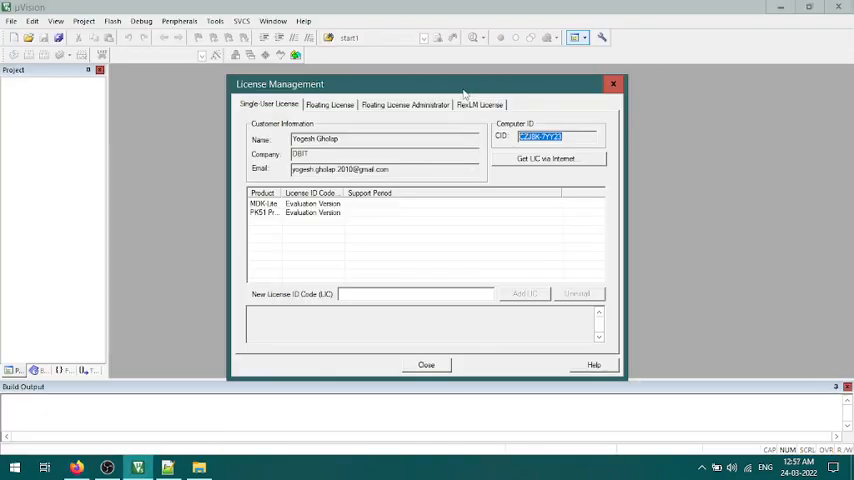
- Reopen License Management from the File menu
click(12, 20)
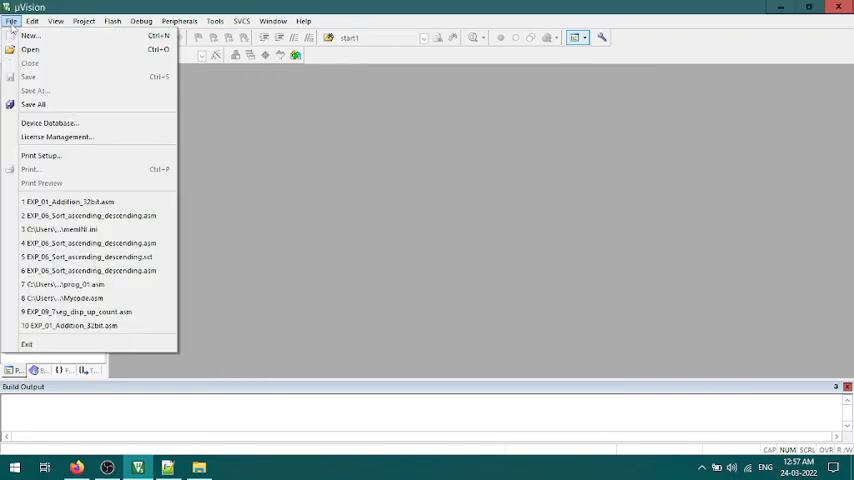
mouse_move(56, 136)
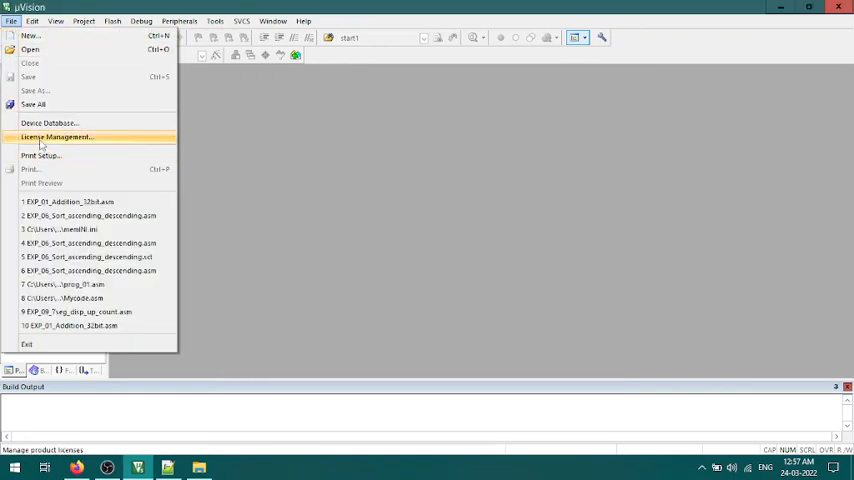
click(56, 136)
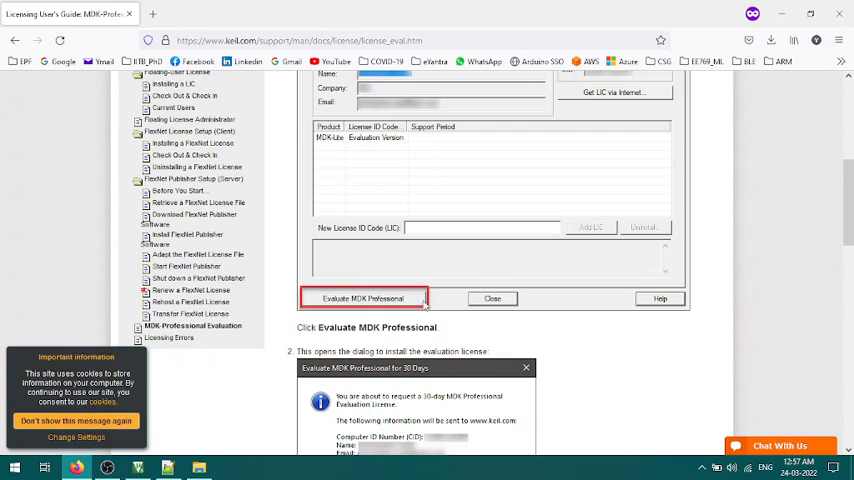
scroll(up, 3)
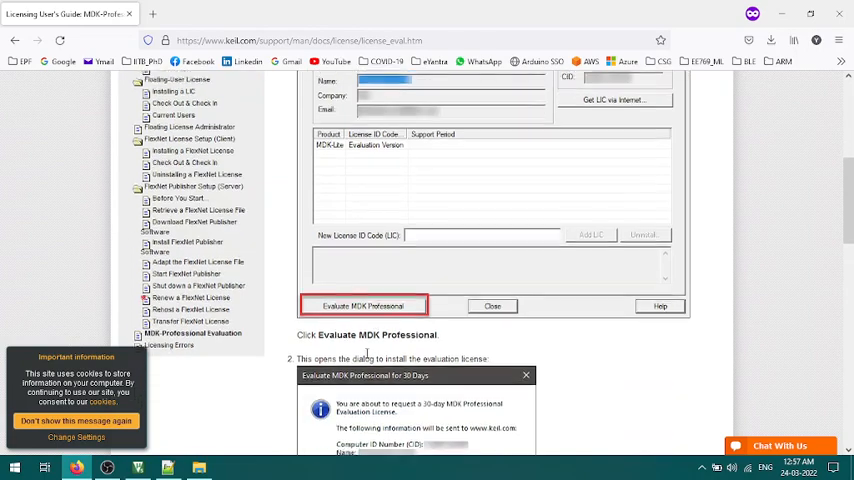
scroll(down, 3)
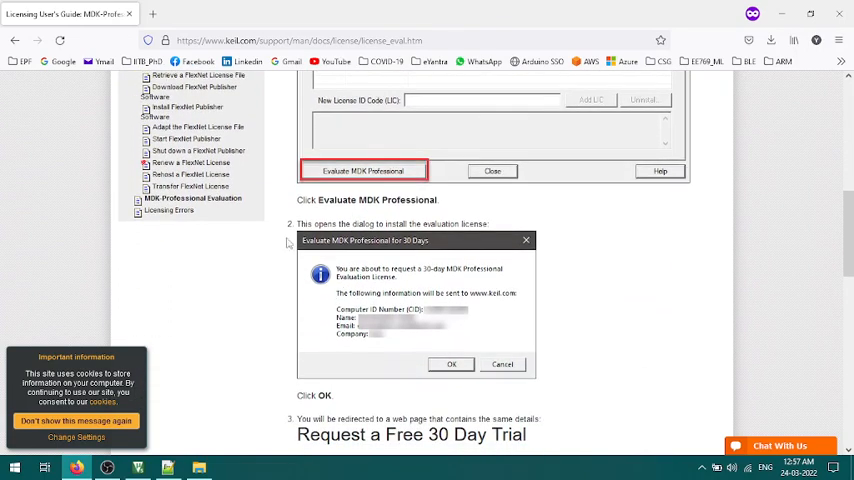
mouse_move(600, 276)
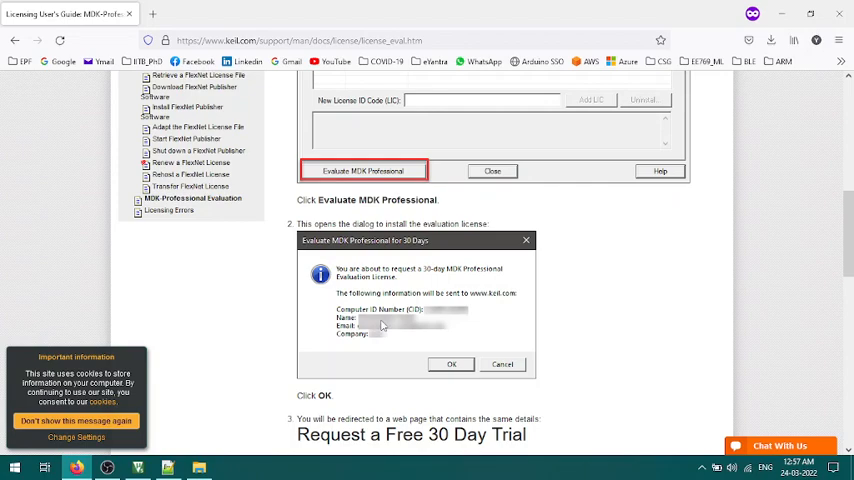
mouse_move(398, 328)
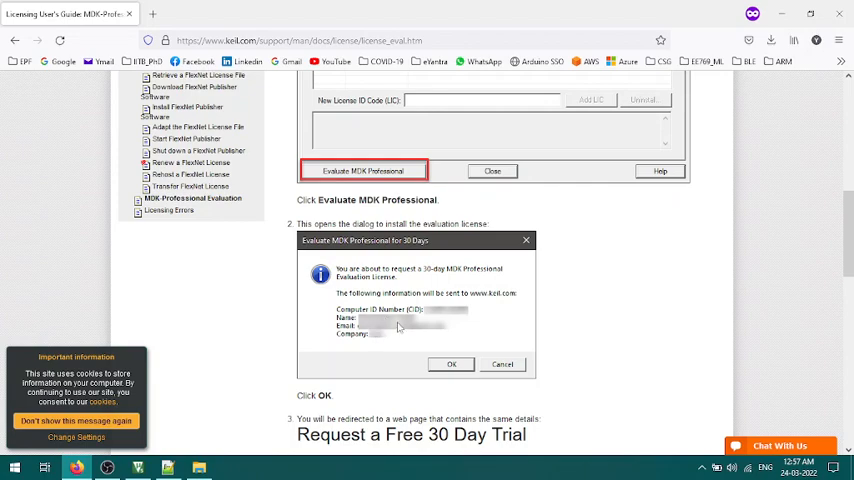
scroll(down, 3)
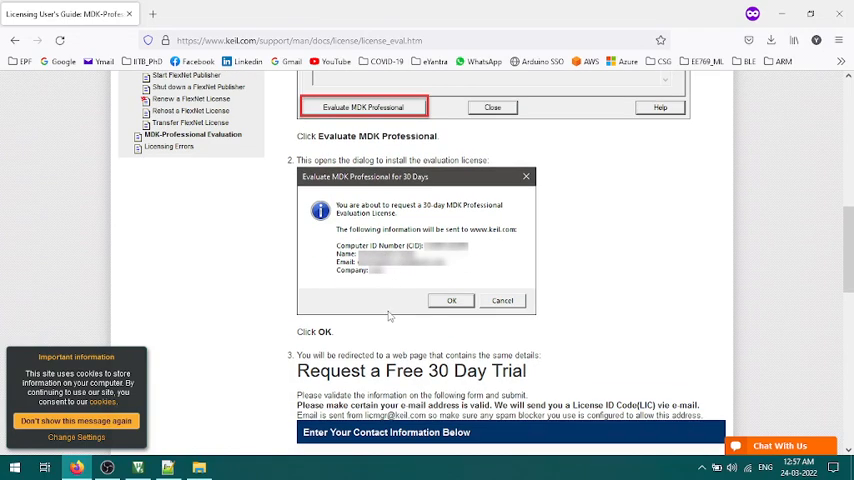
scroll(down, 3)
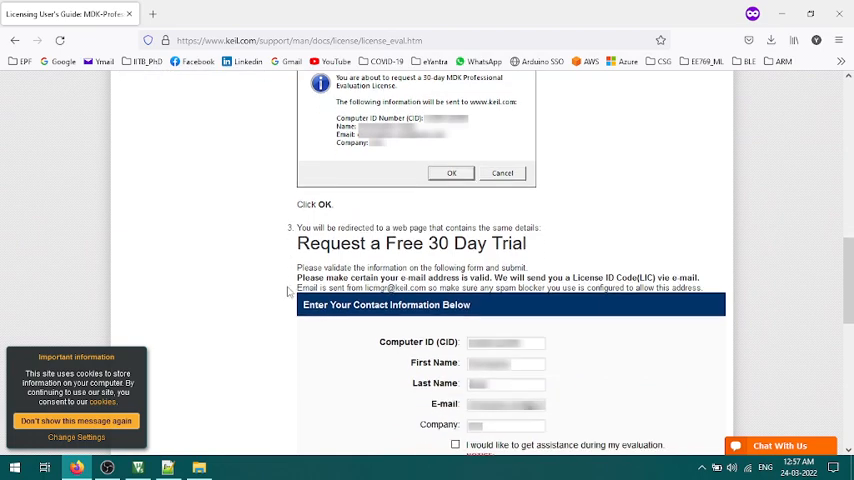
- Read the guide down past the Submit and 'Request submitted successfully' steps
click(450, 172)
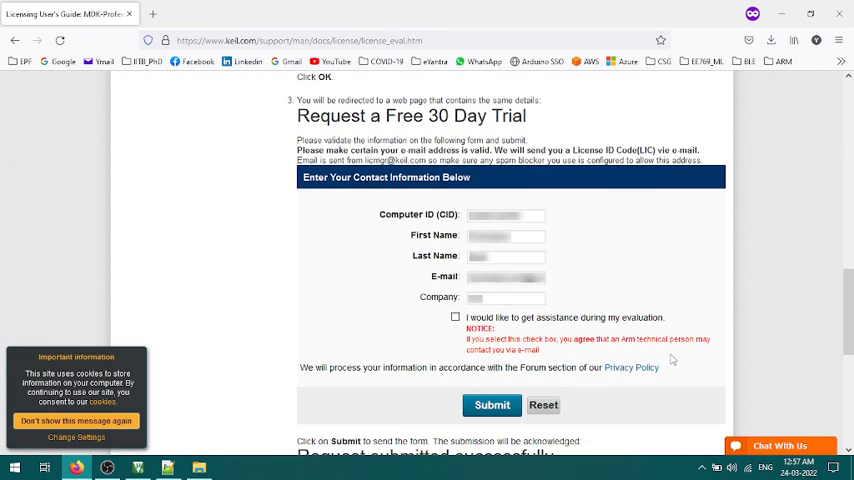
mouse_move(470, 224)
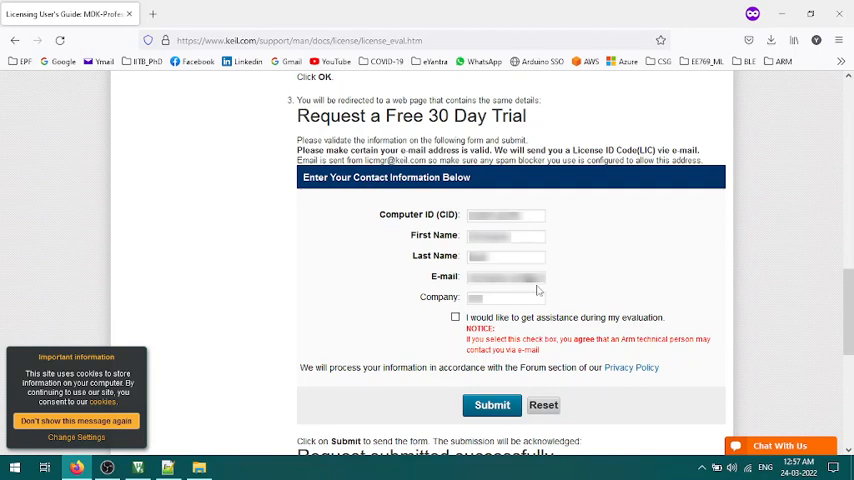
scroll(down, 3)
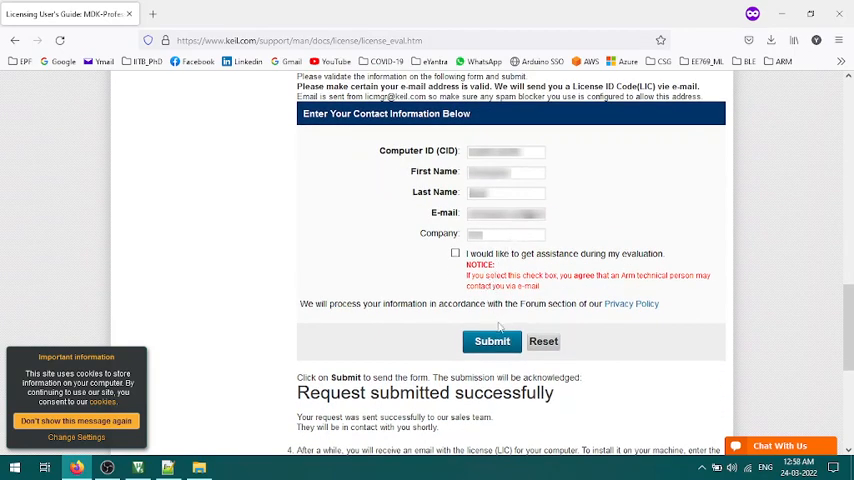
scroll(down, 3)
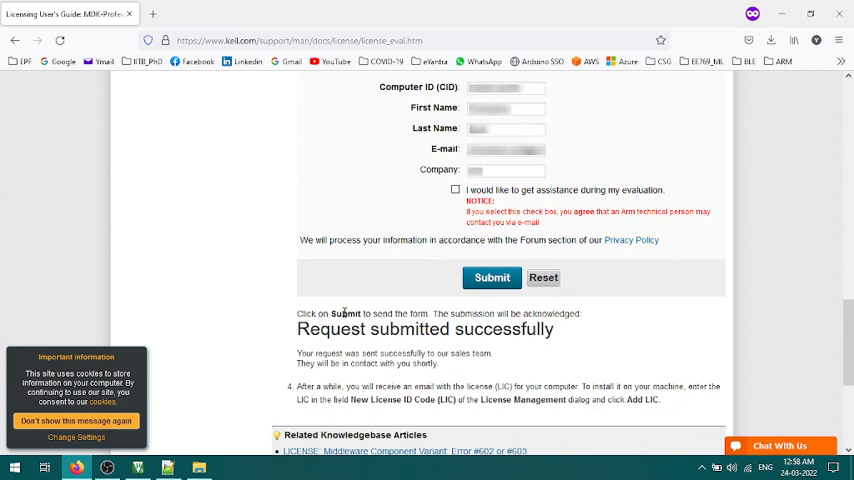
double_click(344, 312)
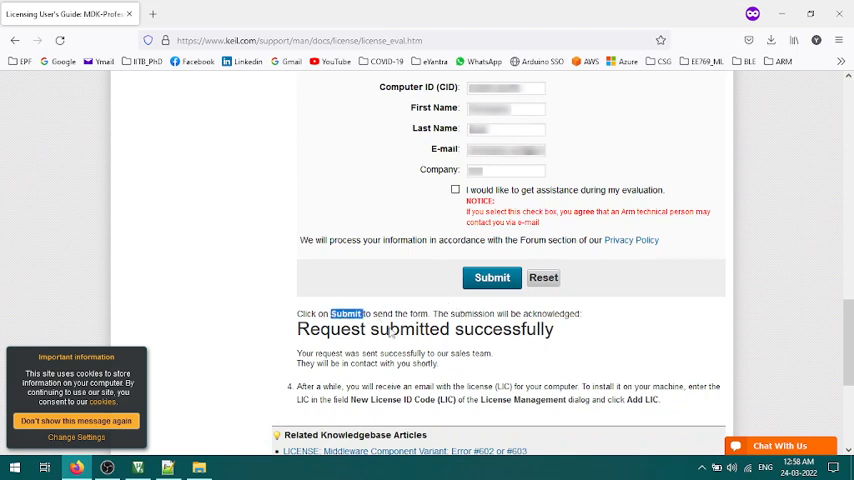
scroll(down, 3)
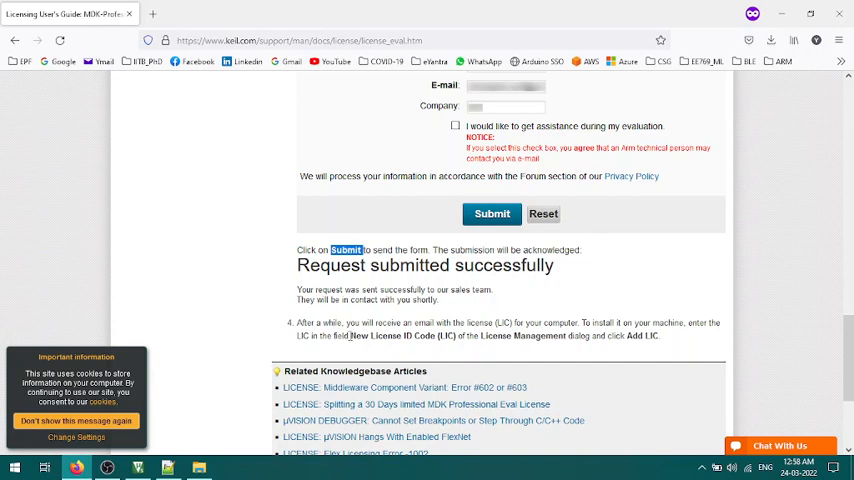
double_click(404, 336)
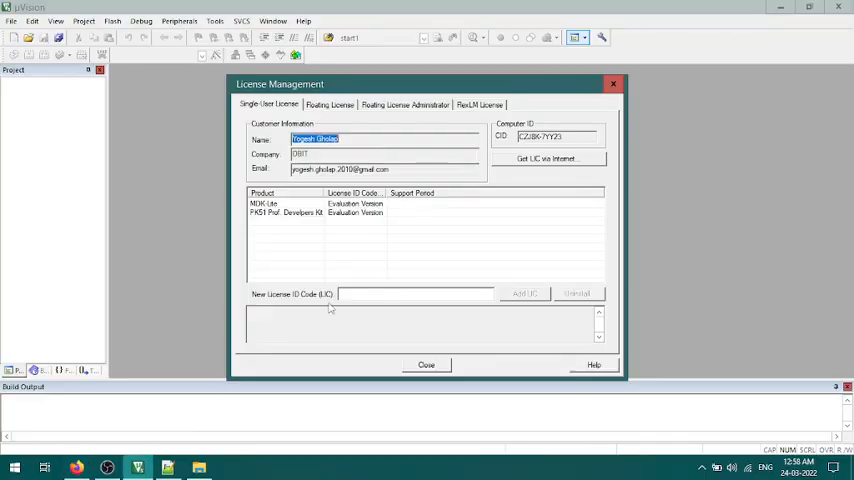
- Close the License Management dialog, leaving the empty workspace
click(416, 292)
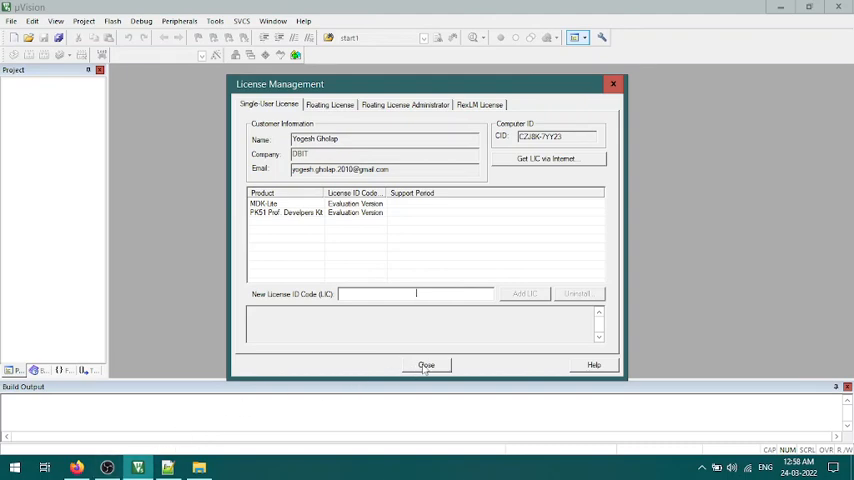
click(426, 364)
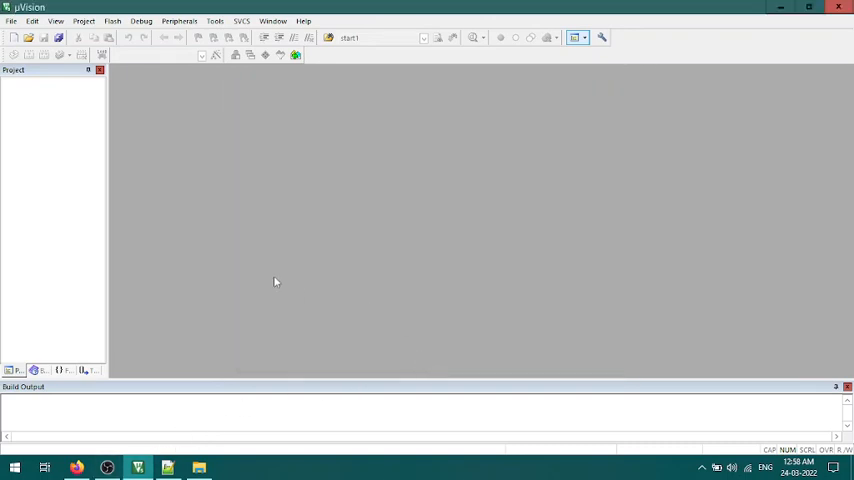
mouse_move(220, 236)
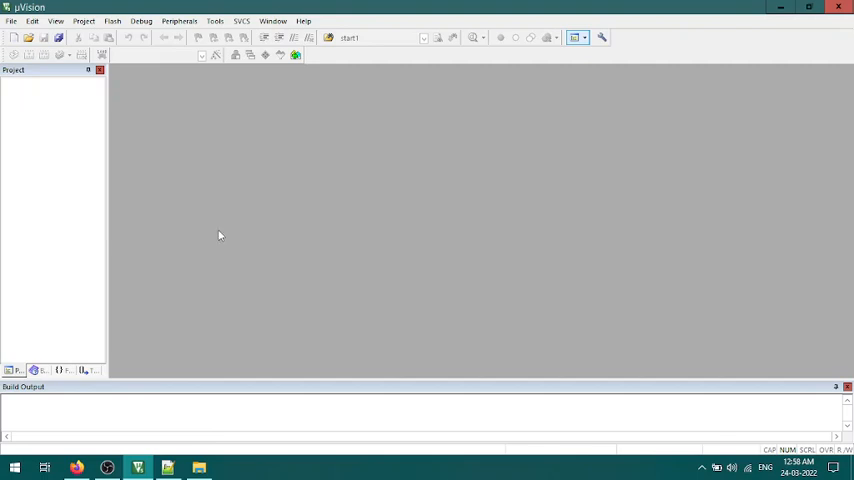
mouse_move(212, 236)
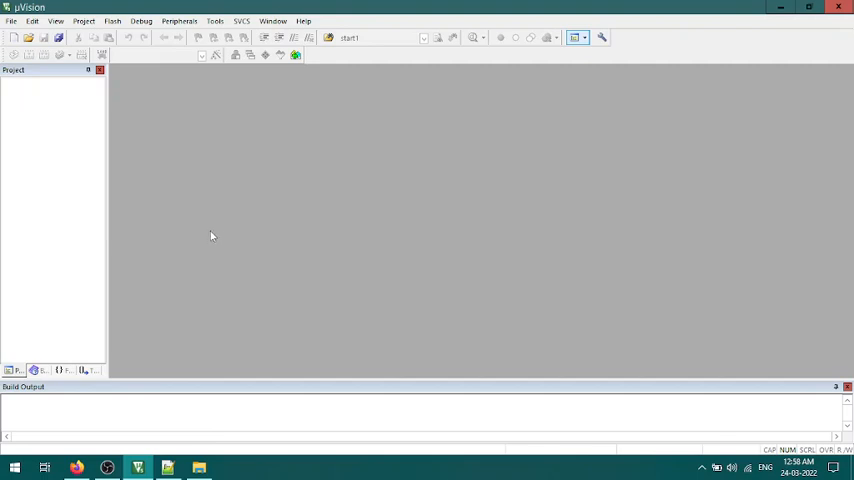
mouse_move(108, 446)
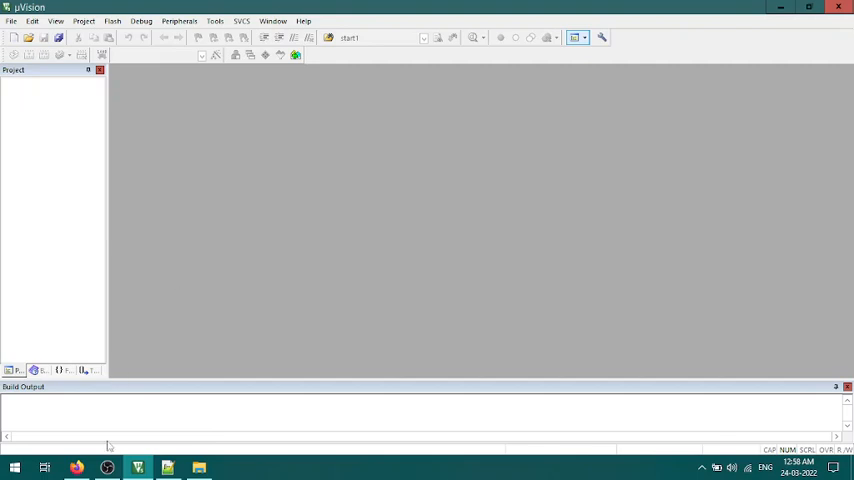
mouse_move(116, 416)
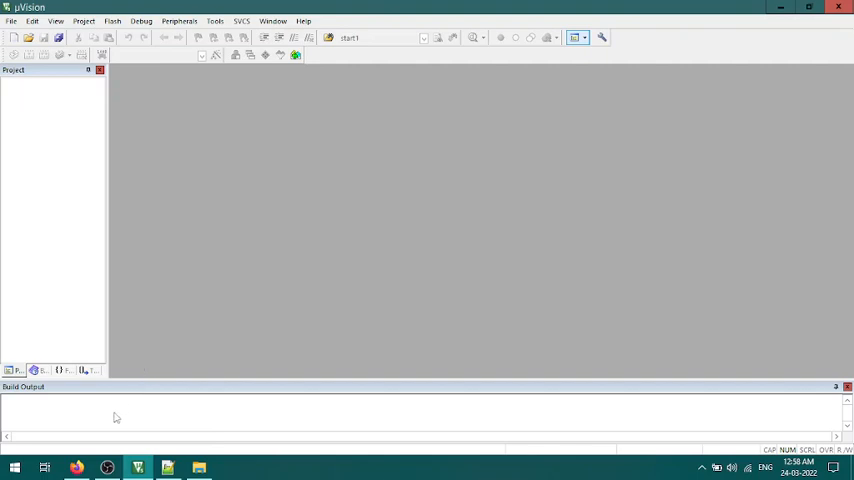